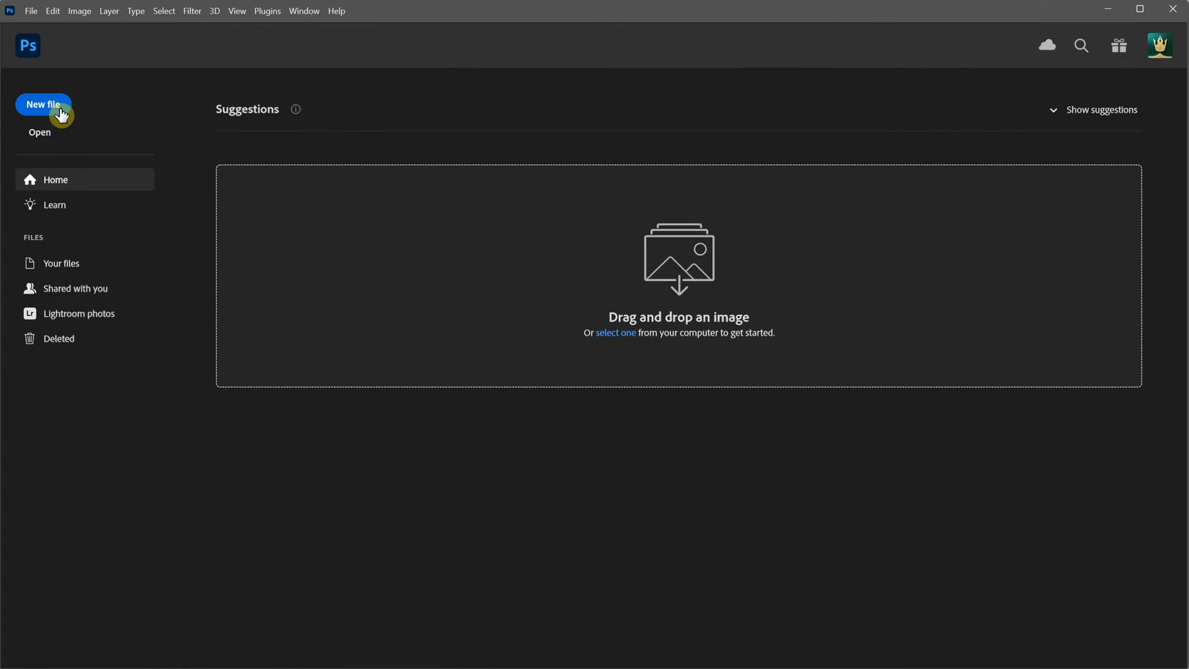
# - Create a new 1024x1024 document with a fresh layer ready for the robot sketch
pyautogui.click(43, 104)
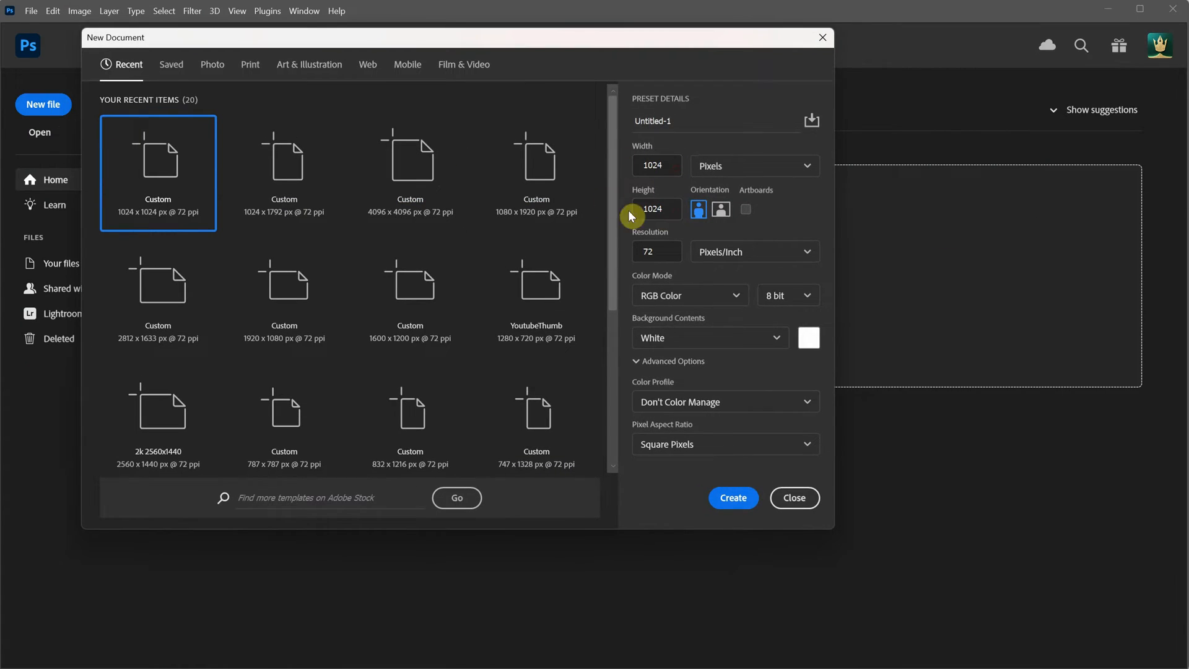
pyautogui.click(733, 498)
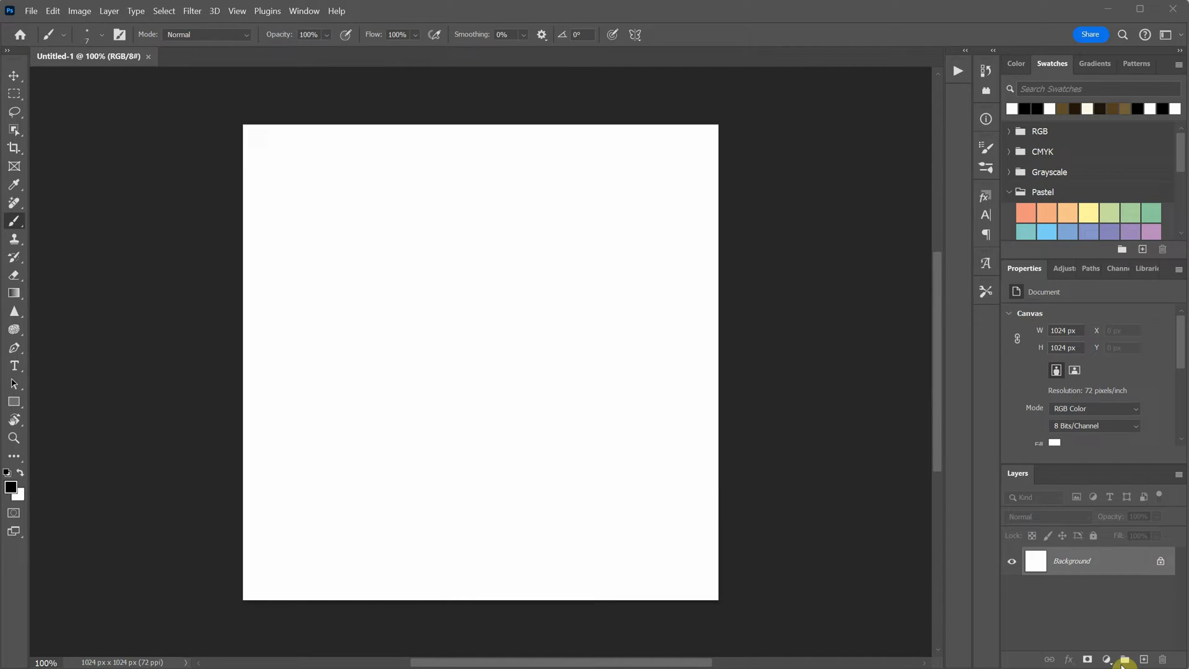
pyautogui.click(635, 34)
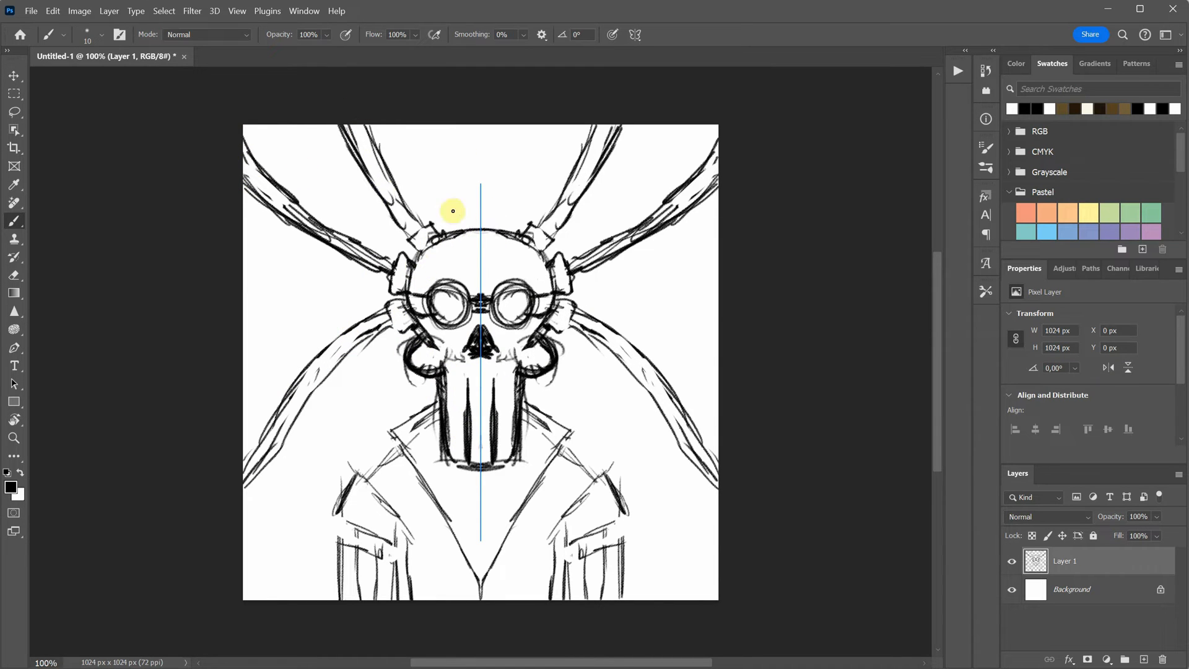
pyautogui.moveTo(463, 141)
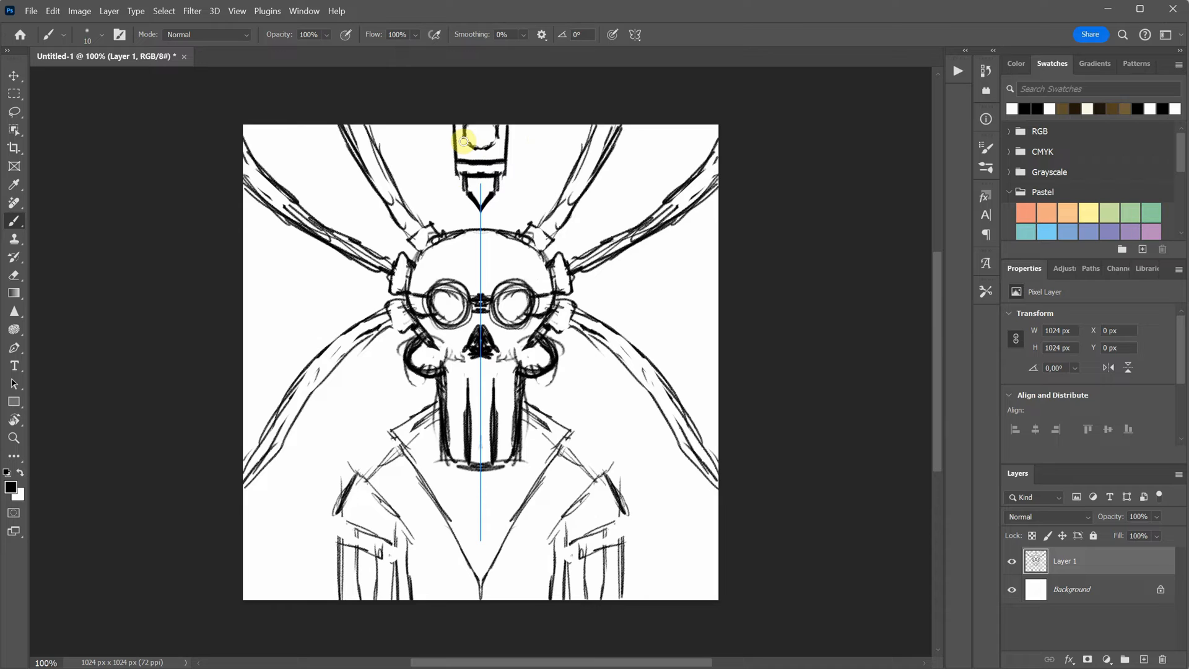
# - Draw the pointed connector above the skull and added jacket lines below the collar
pyautogui.moveTo(462, 140); pyautogui.dragTo(453, 590)
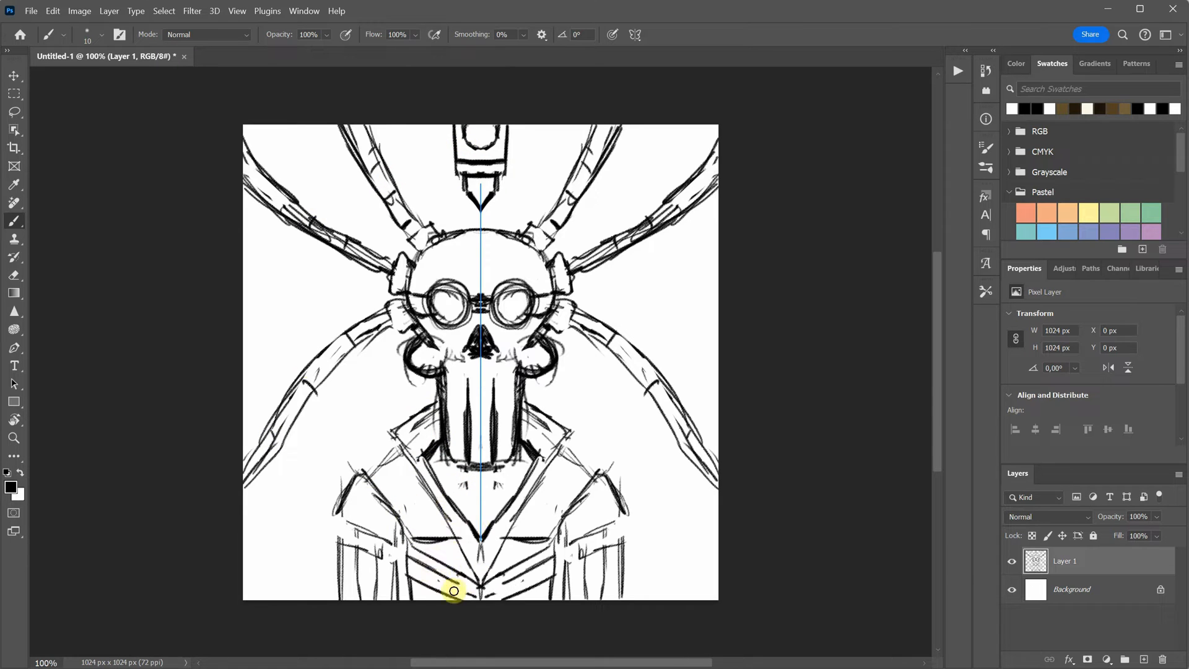
pyautogui.moveTo(454, 590); pyautogui.dragTo(390, 497)
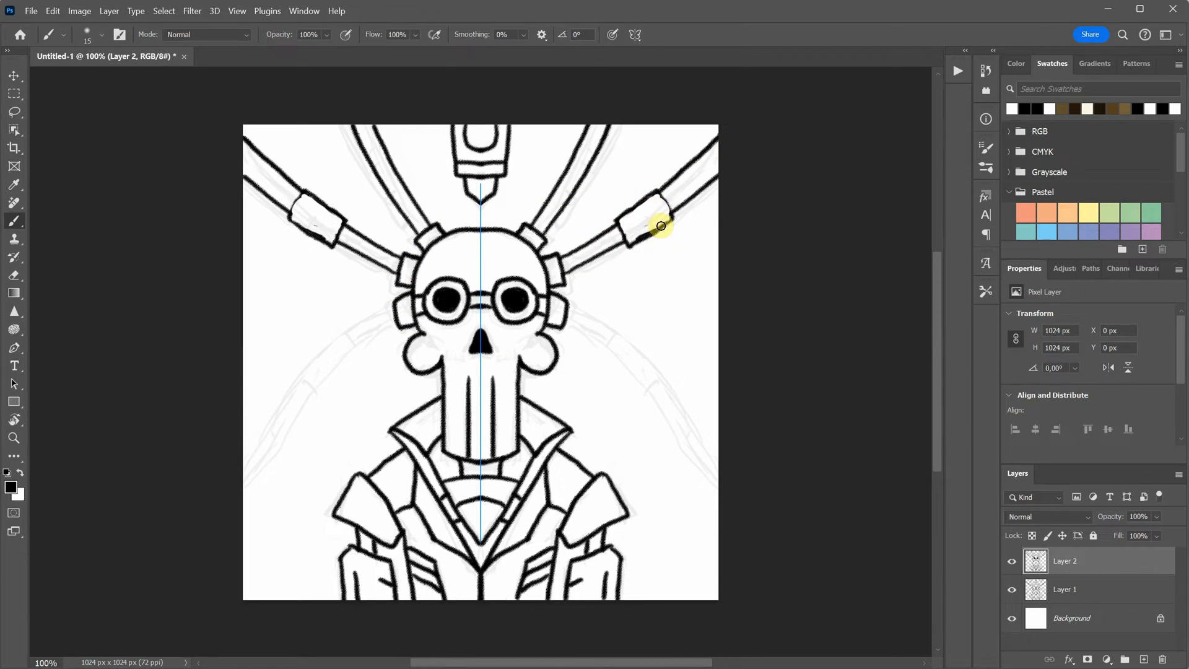
# - Ink a clean bold outline along one of the robot's cables on the line-art layer
pyautogui.moveTo(667, 212); pyautogui.dragTo(568, 303)
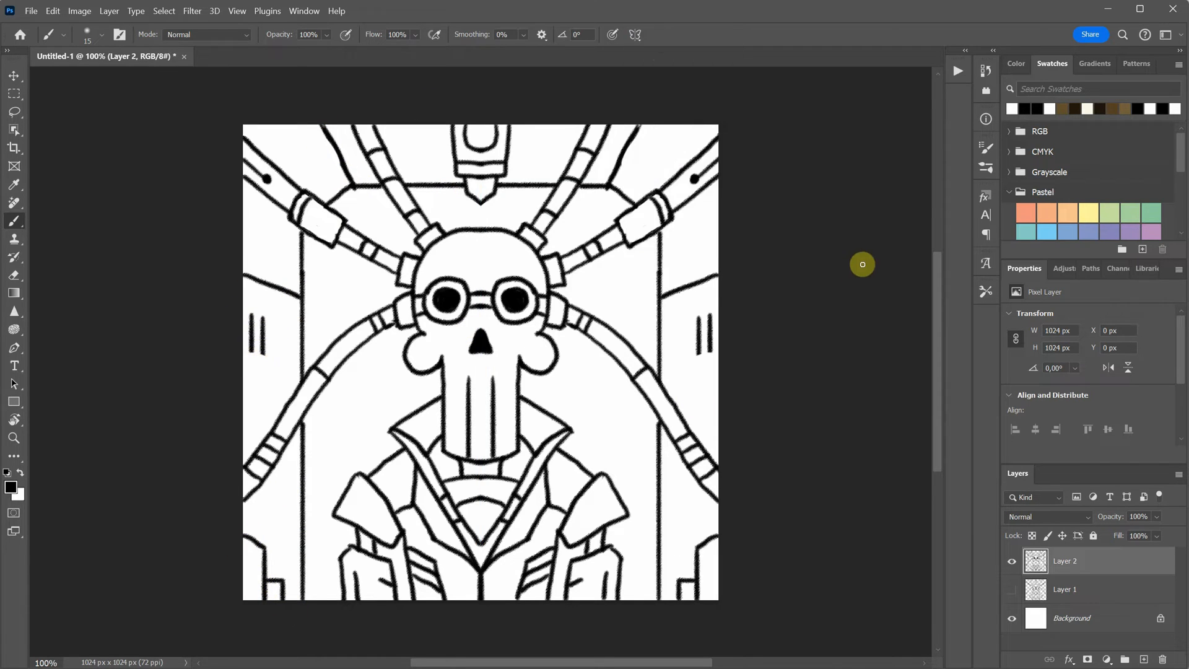
pyautogui.moveTo(898, 77)
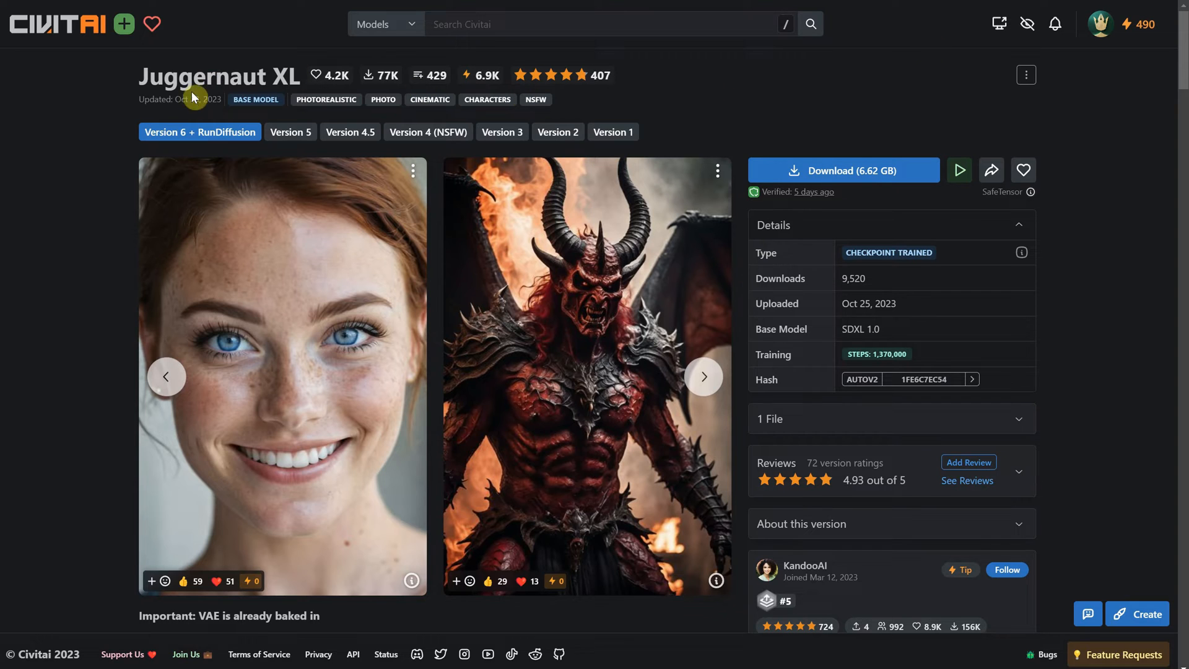
# - Select the Juggernaut XL model name on its Civitai page
pyautogui.doubleClick(216, 76)
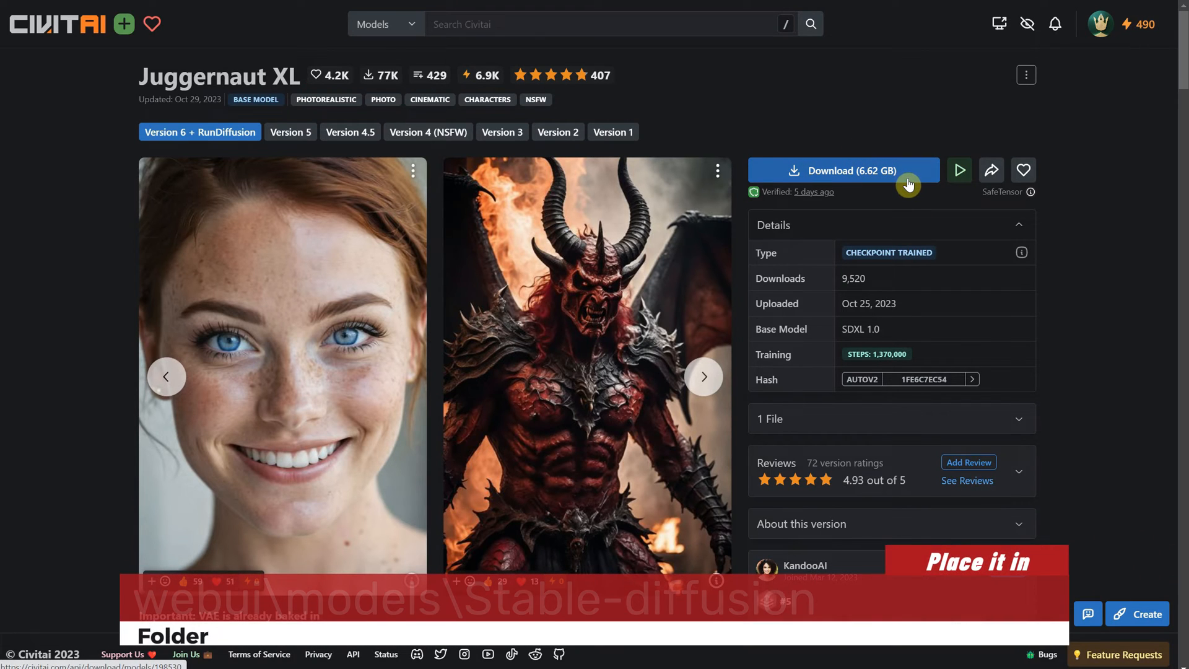
pyautogui.moveTo(1098, 385)
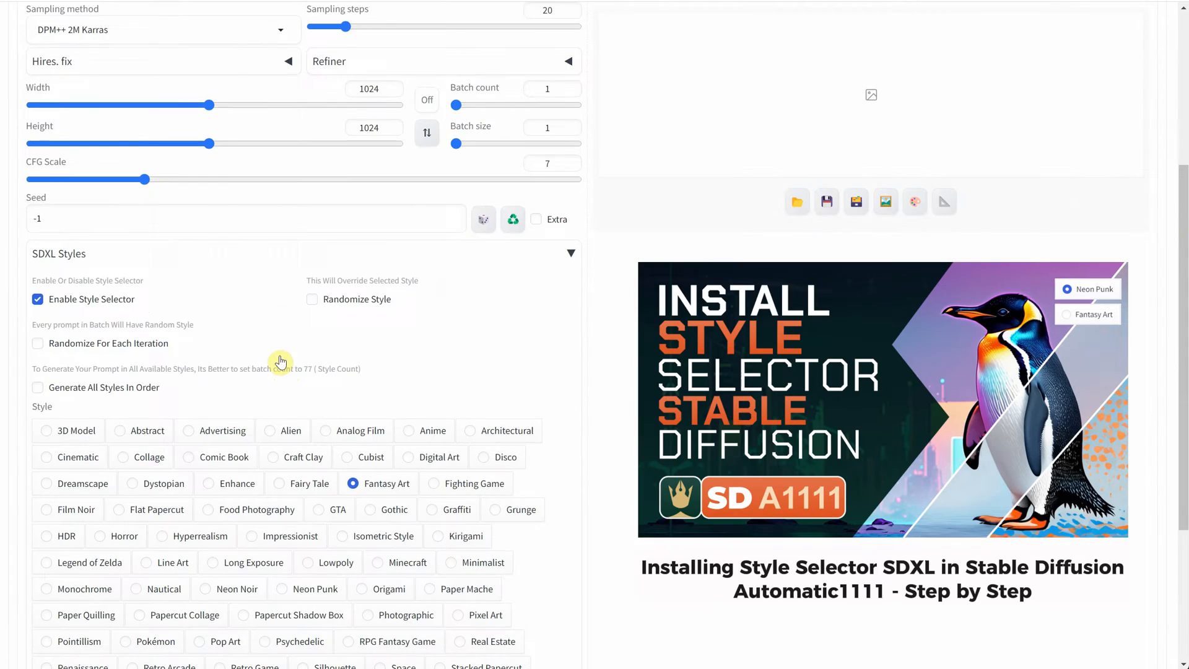
# - Scroll past the SDXL Styles panel down to the ControlNet v1.1.411 section
pyautogui.scroll(-3)
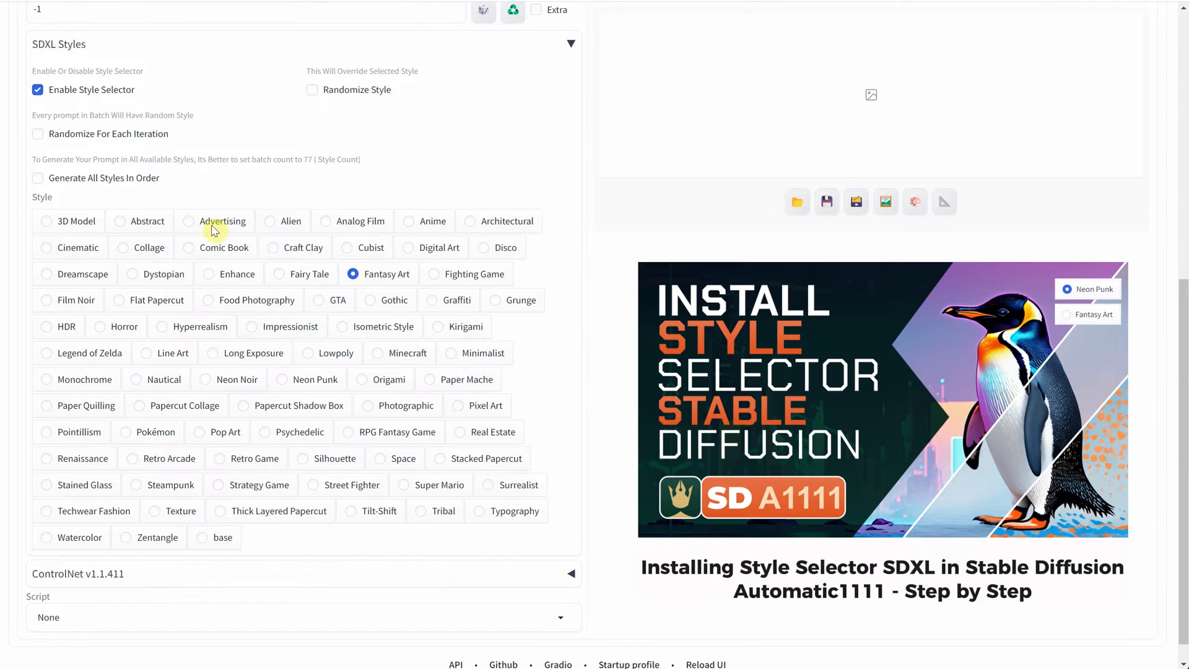
pyautogui.moveTo(302, 517)
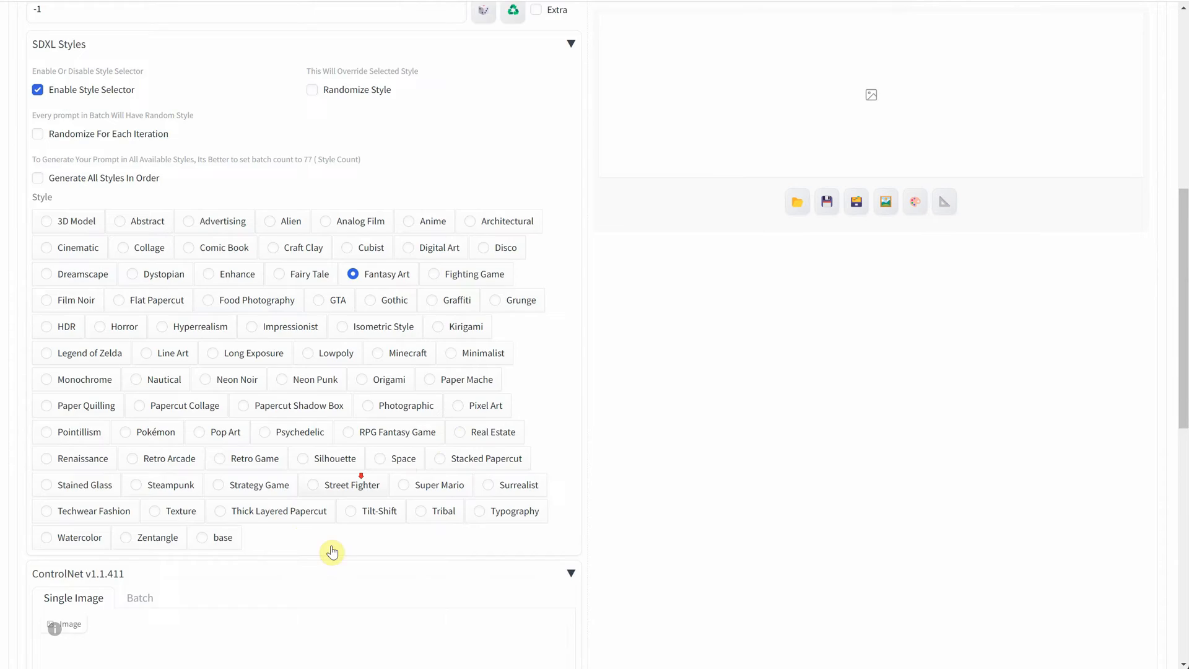
pyautogui.scroll(-3)
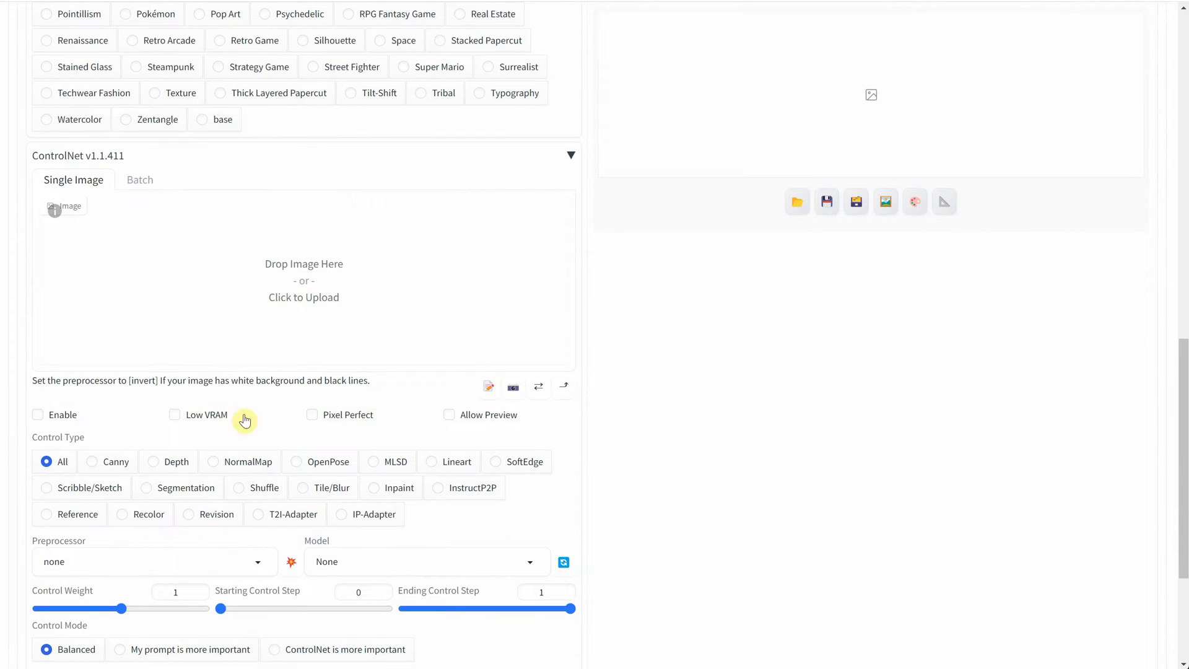
pyautogui.moveTo(408, 500)
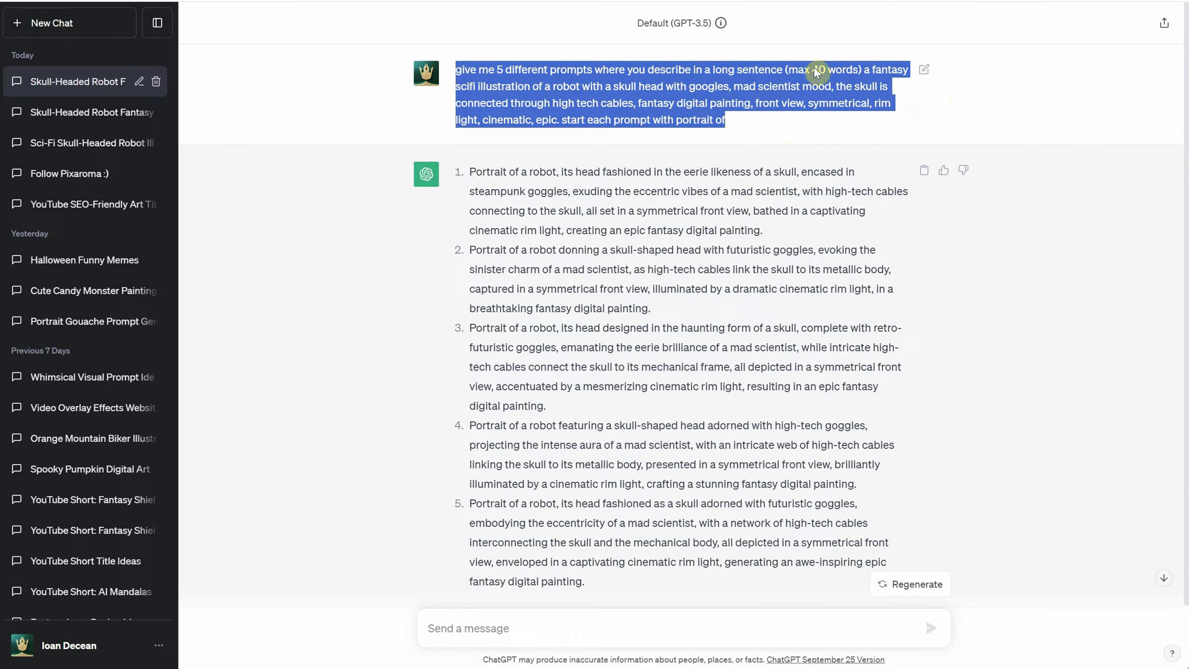
# - Select the first of ChatGPT's five skull-headed robot portrait prompts for copying
pyautogui.click(884, 134)
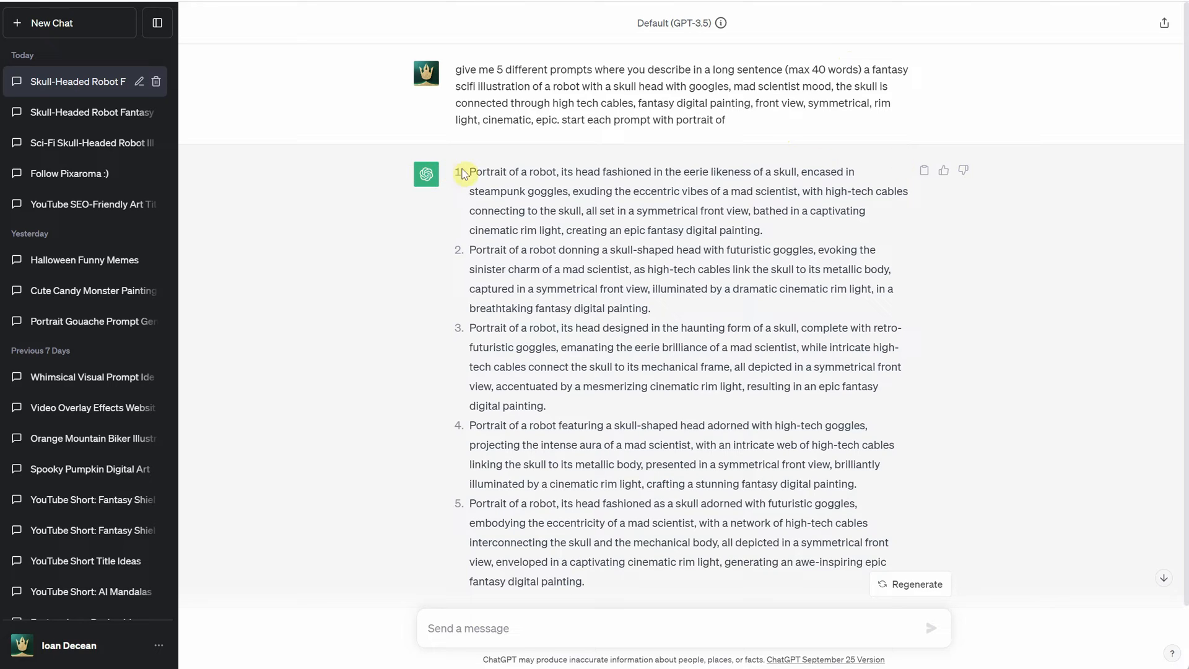
pyautogui.moveTo(470, 171); pyautogui.dragTo(763, 230)
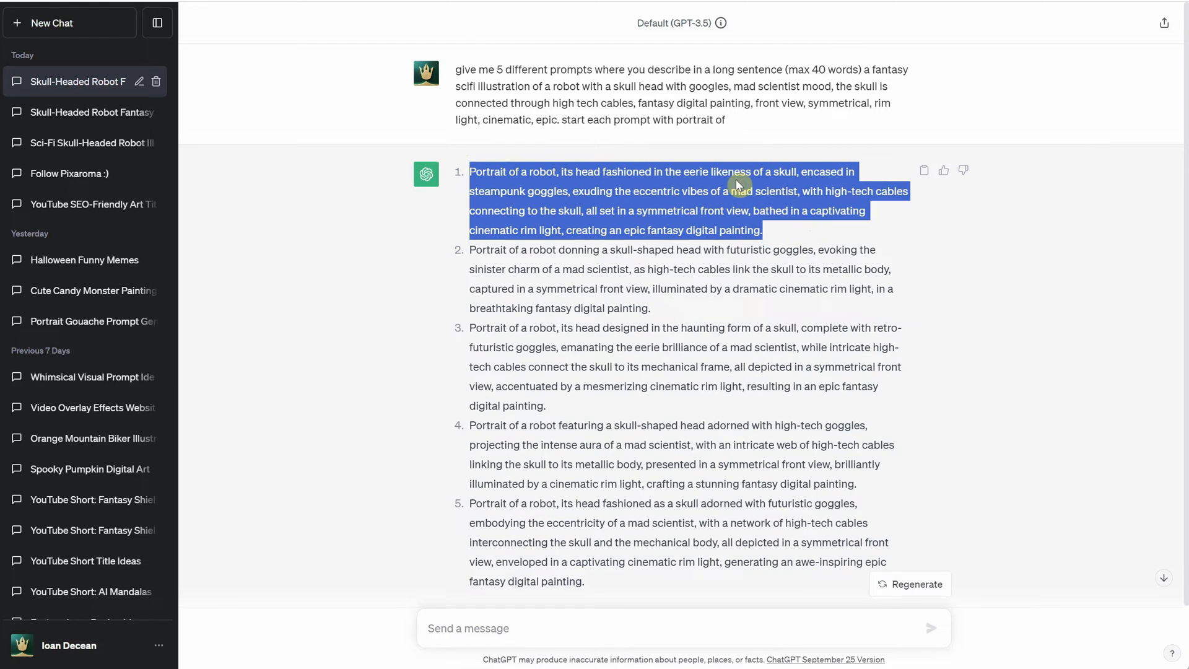
pyautogui.moveTo(735, 183)
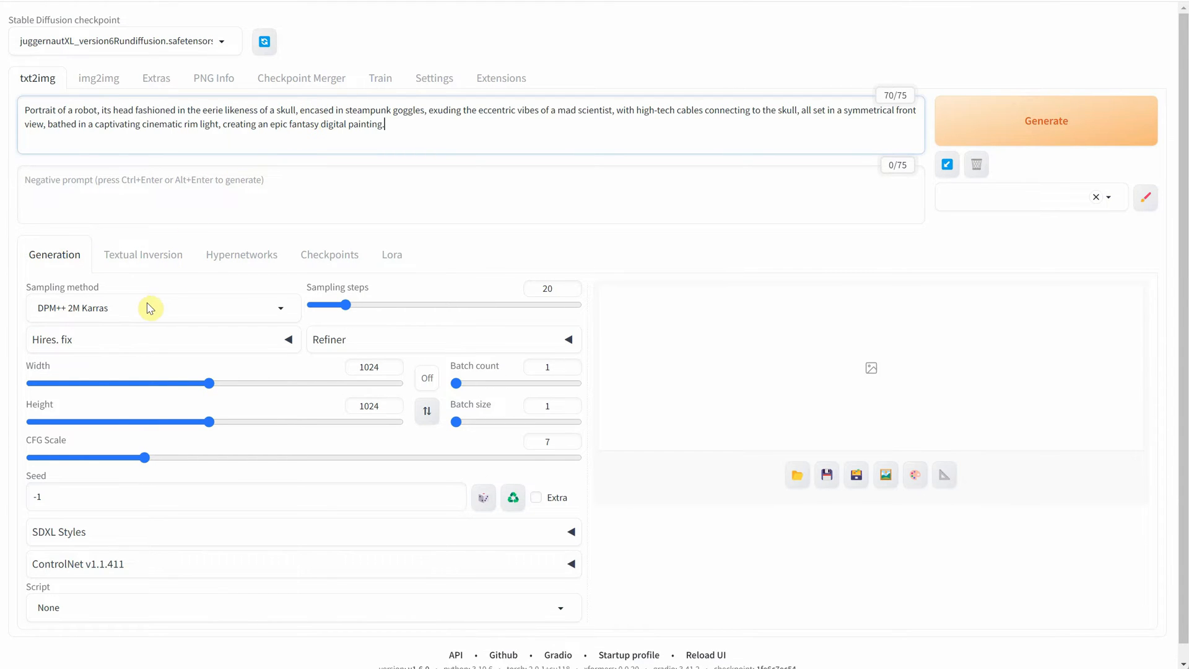
# - Expand the SDXL Styles list, choose the base style, and collapse it again
pyautogui.click(163, 307)
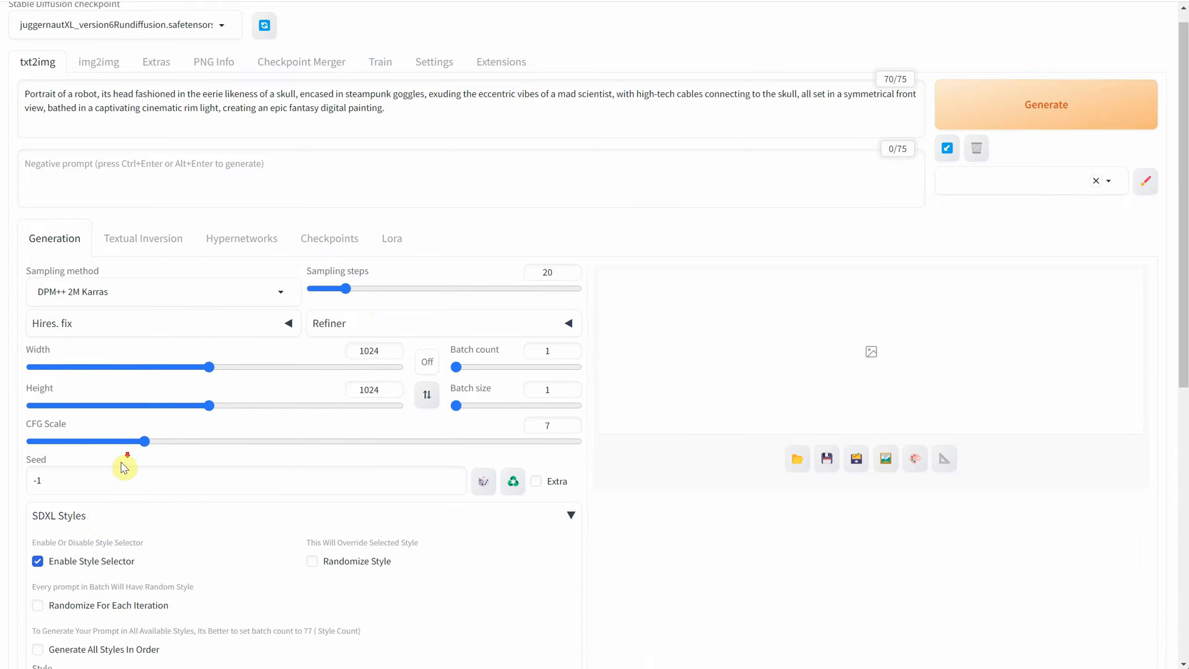
pyautogui.scroll(-3)
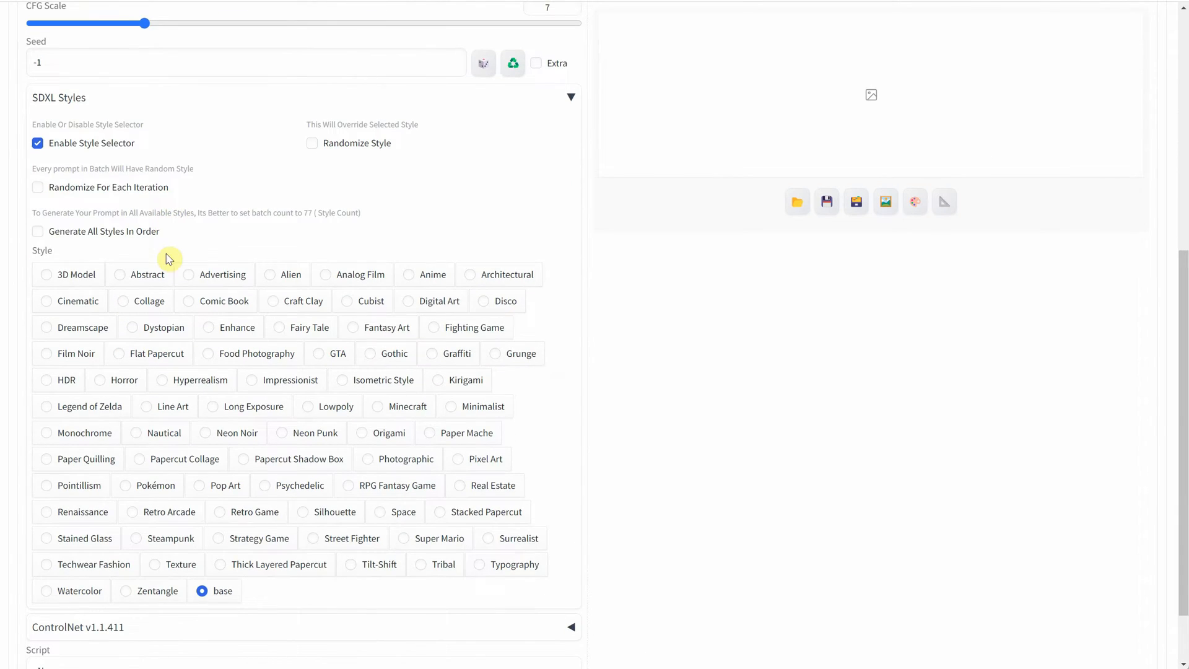
pyautogui.click(352, 327)
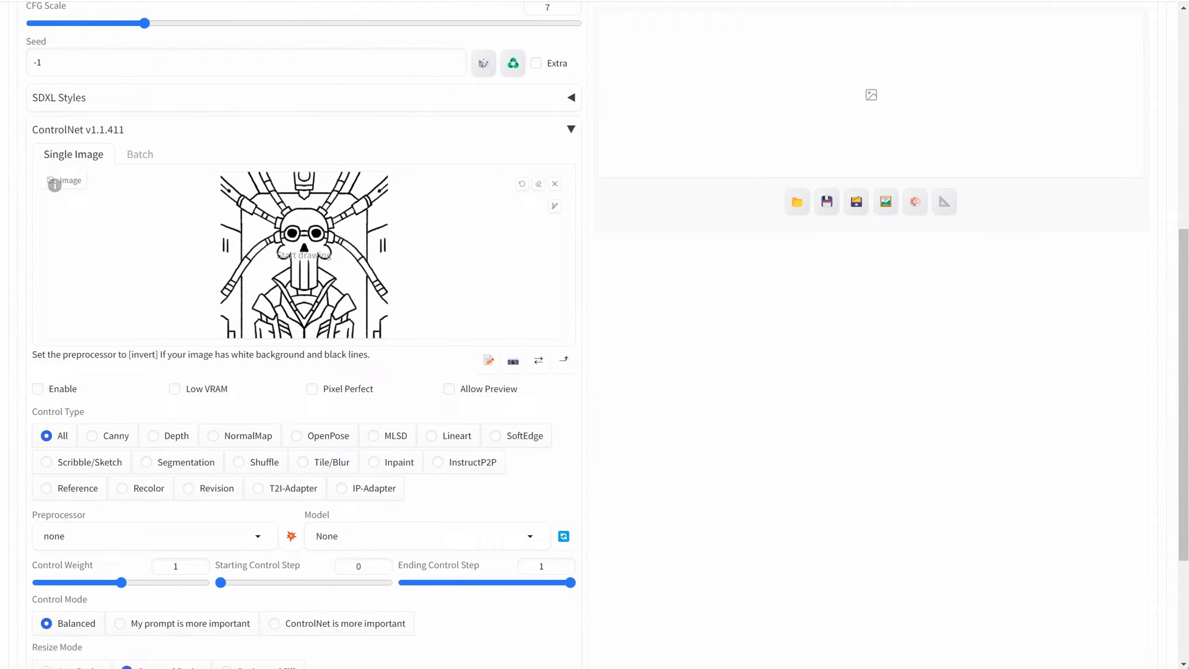
# - Enable ControlNet with Pixel Perfect, Canny control type and an SDXL-compatible canny model
pyautogui.click(37, 388)
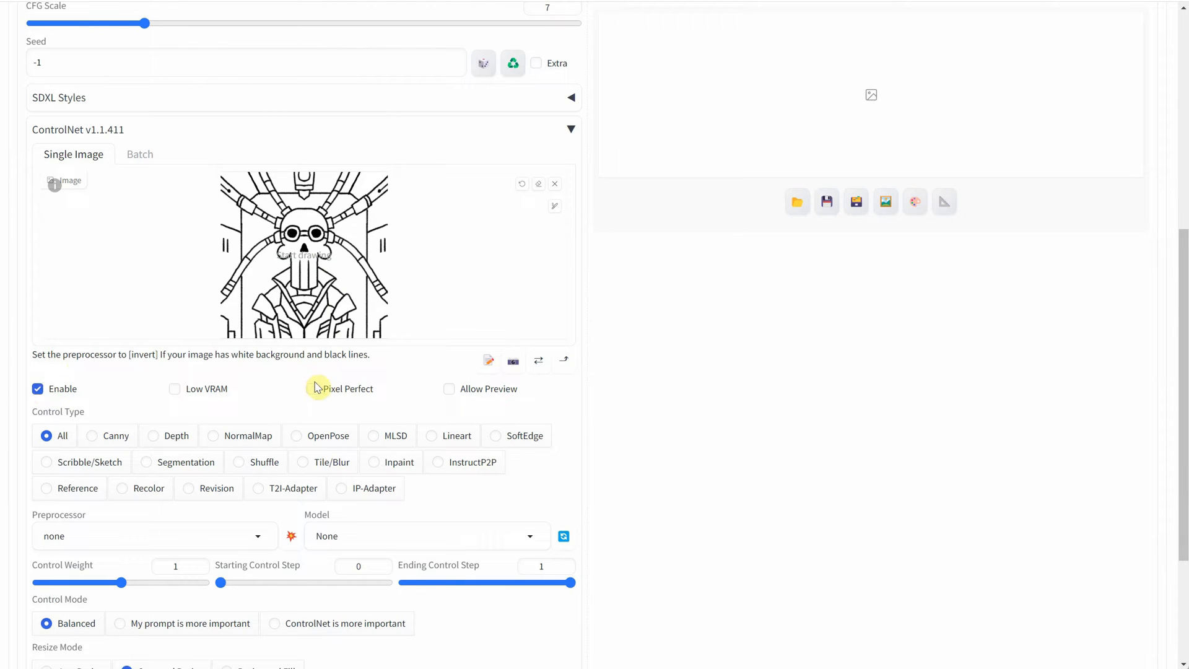
pyautogui.click(312, 388)
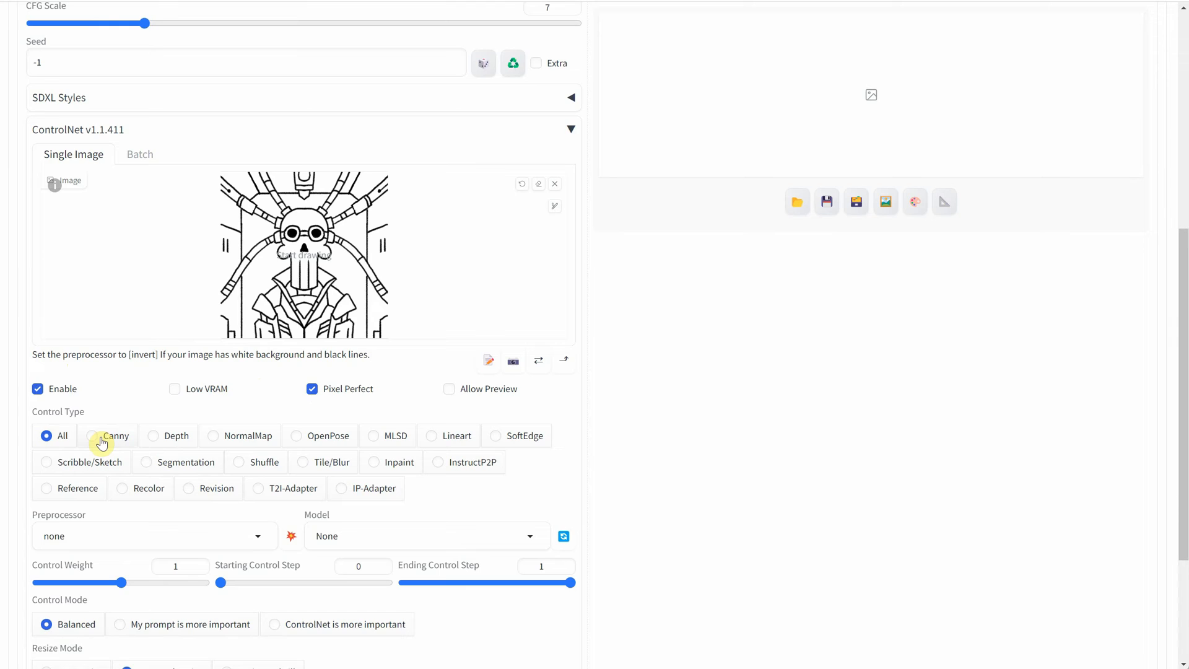
pyautogui.click(91, 435)
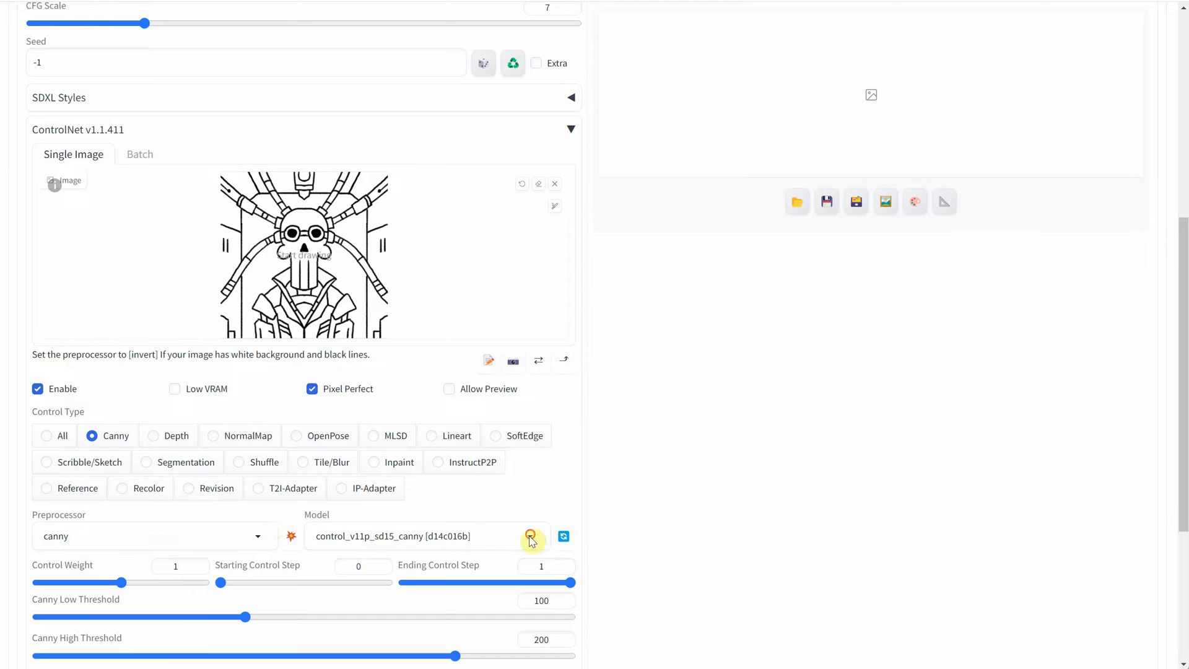
pyautogui.click(427, 536)
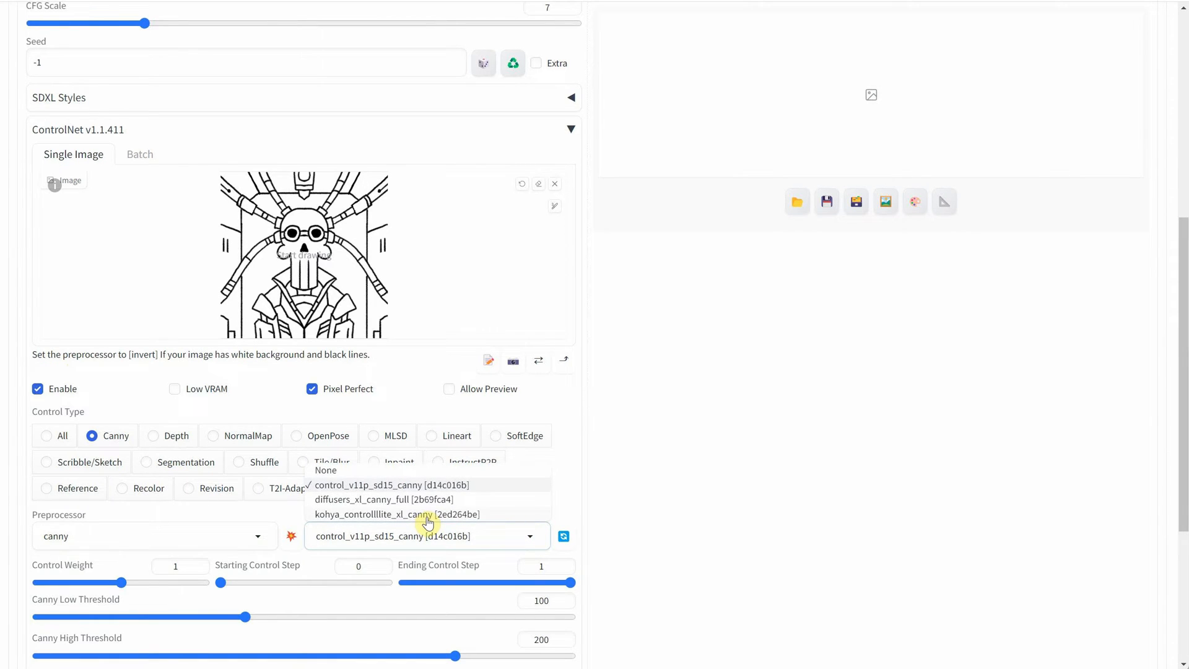
pyautogui.click(396, 514)
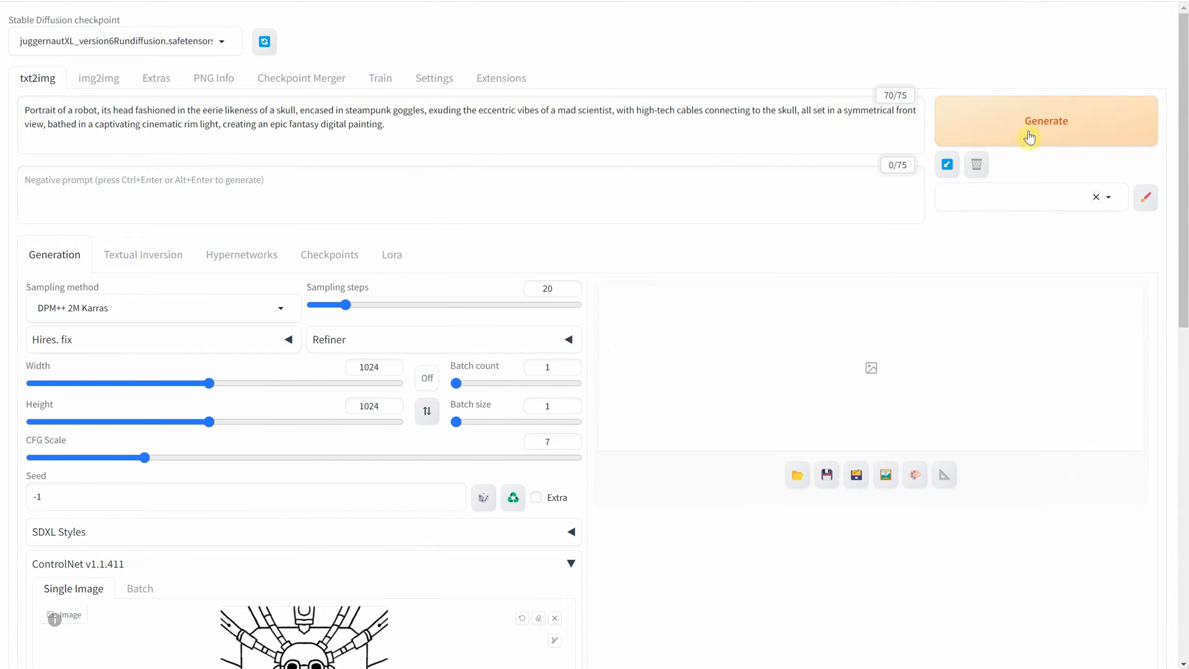
# - Generate a steampunk skull-robot portrait, inspect it full-size, and generate another variation
pyautogui.click(1028, 135)
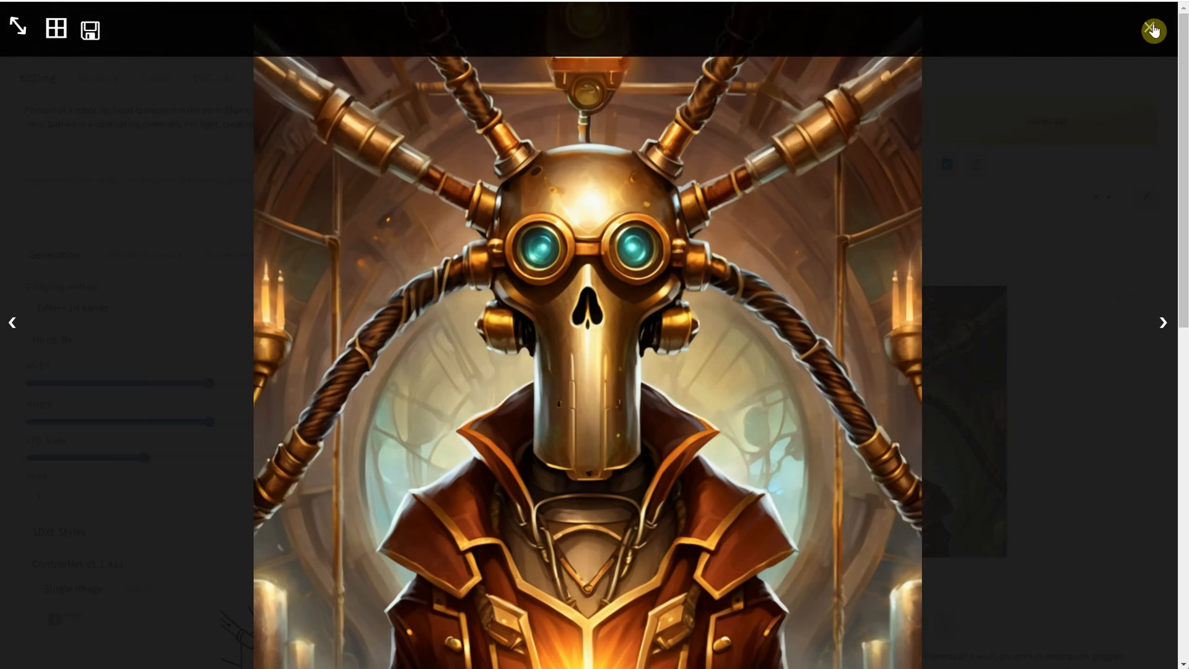
pyautogui.click(1150, 26)
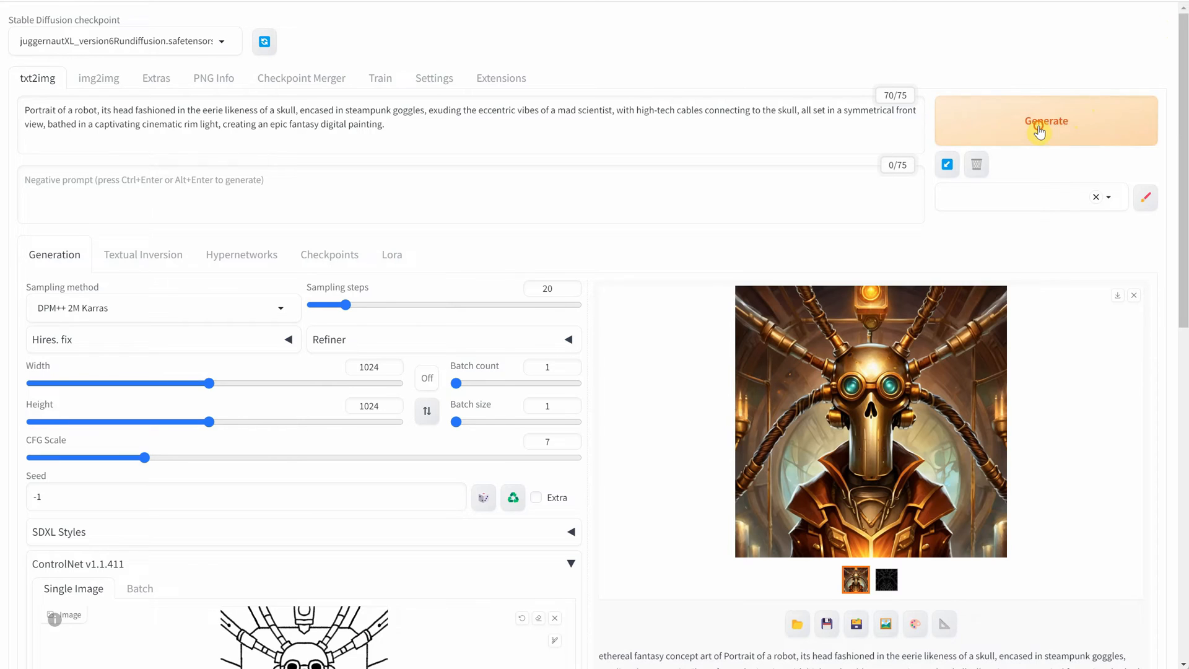
pyautogui.click(1045, 121)
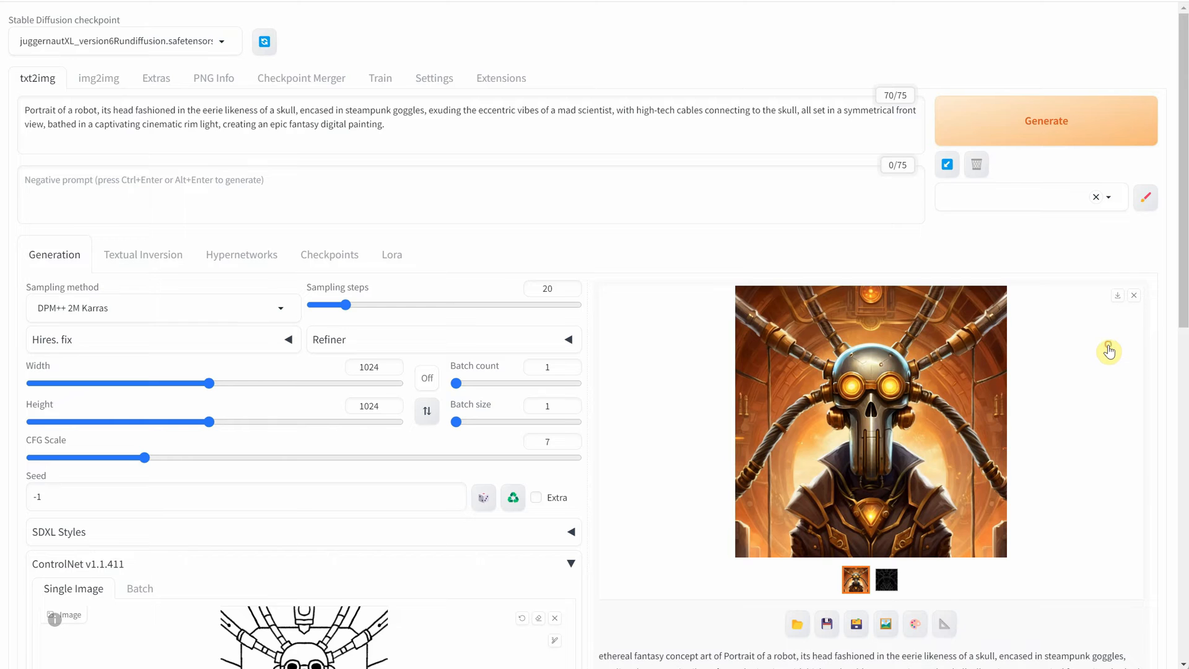
pyautogui.moveTo(790, 386)
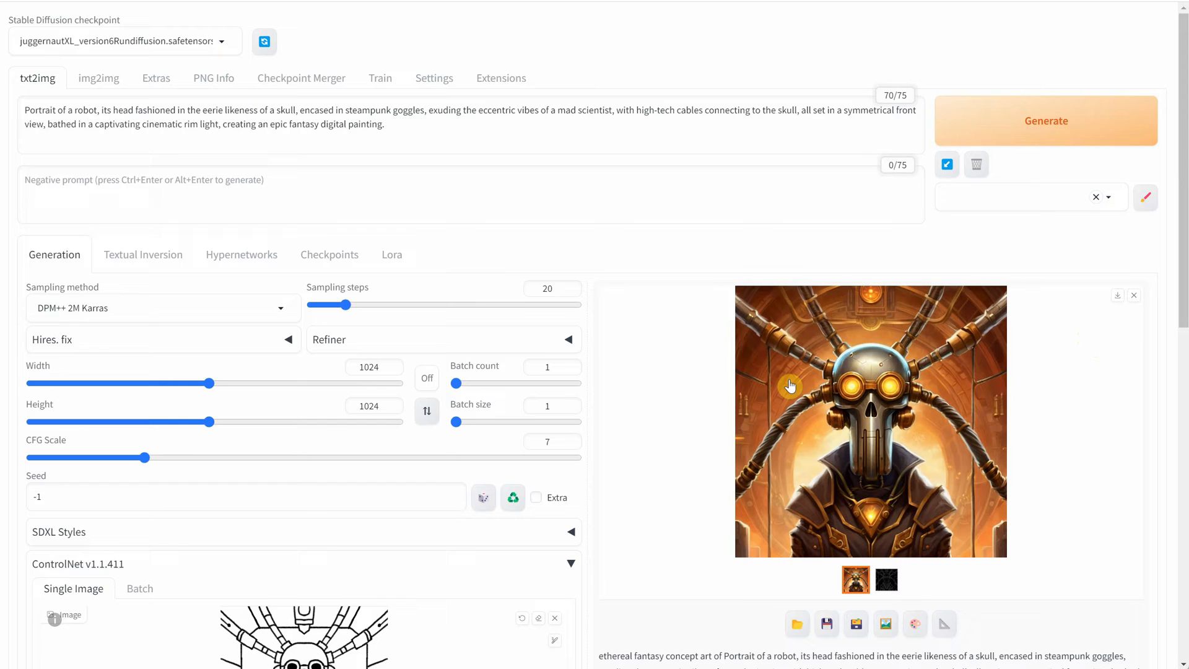
# - Reuse the seed of the latest portrait for the next generation
pyautogui.click(513, 498)
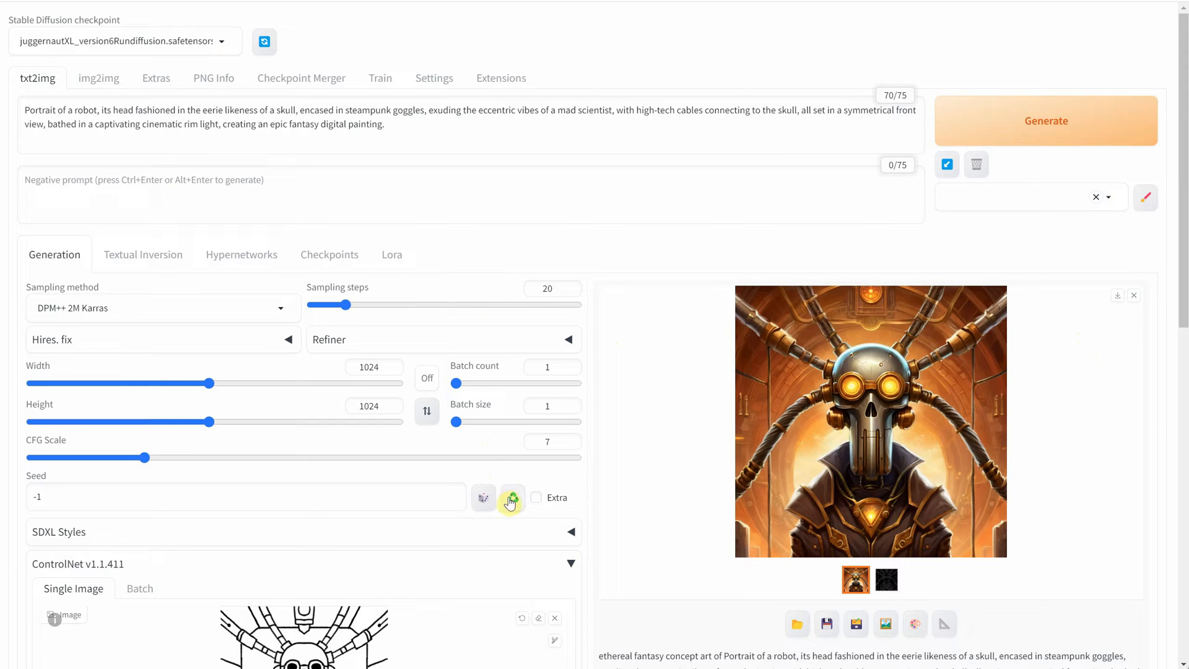
pyautogui.click(513, 498)
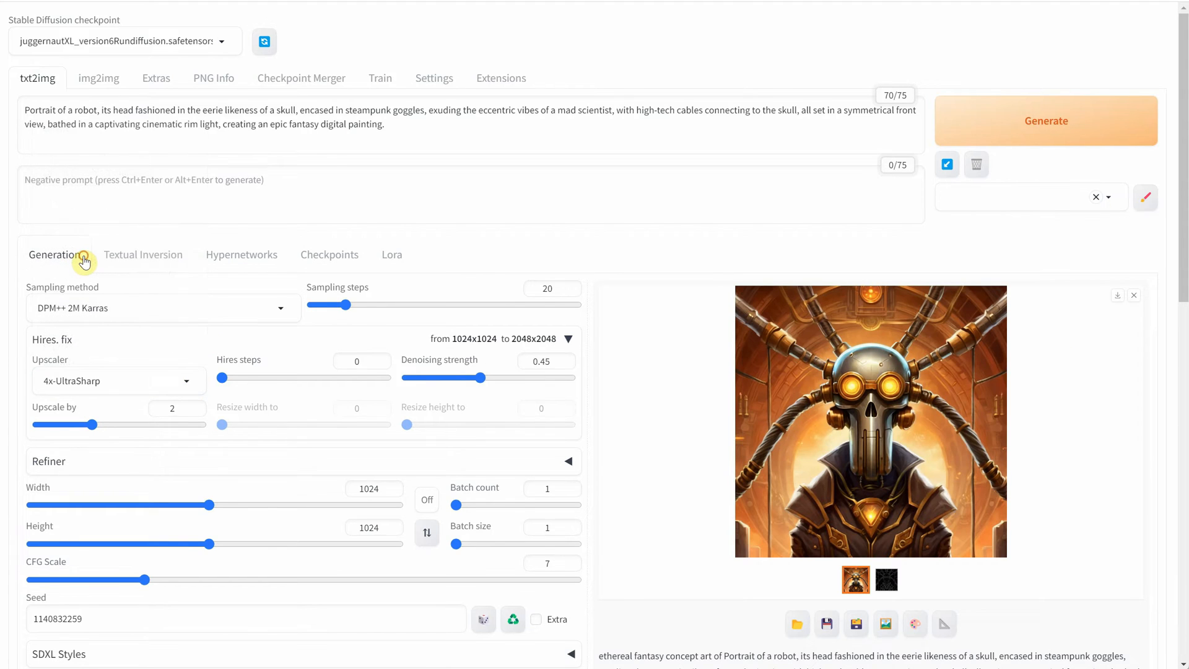
pyautogui.moveTo(548, 361)
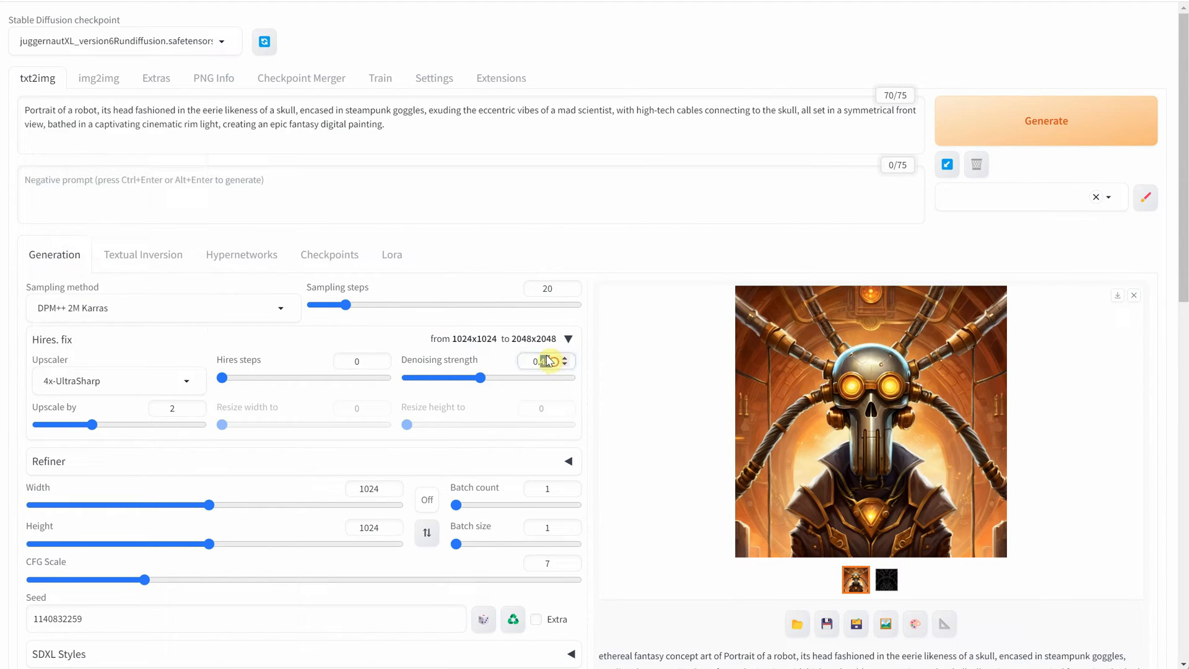
# - Generate the 2x hires-fixed portrait at 0.45 denoising and view it full-size
pyautogui.click(1046, 122)
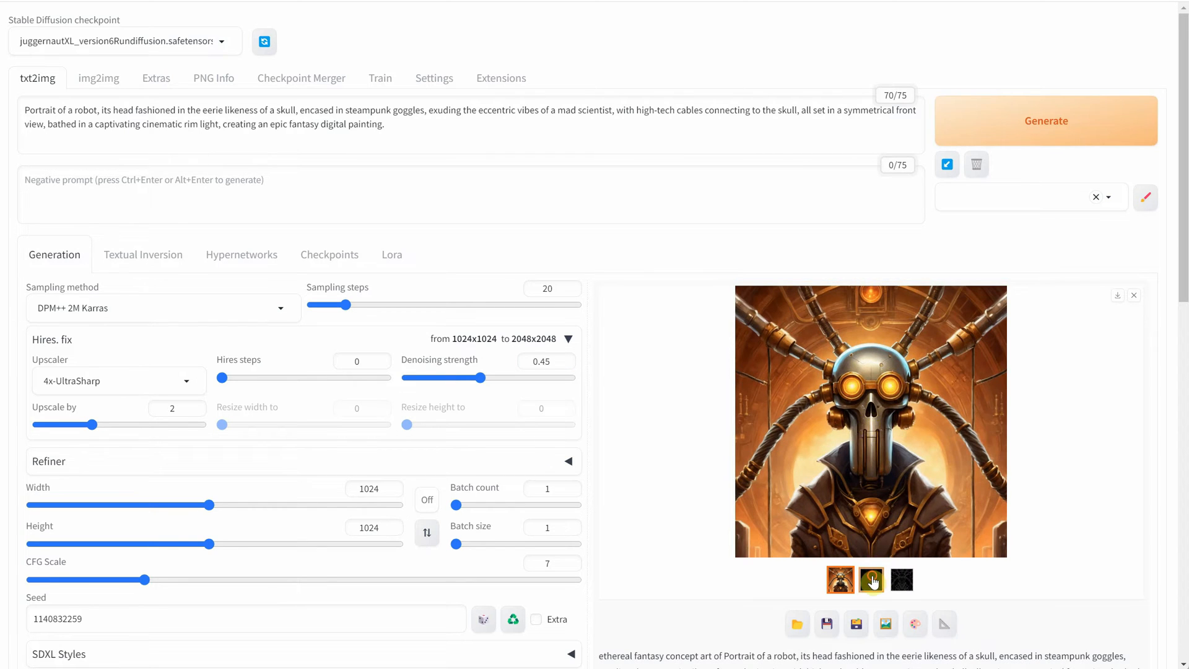
pyautogui.click(840, 579)
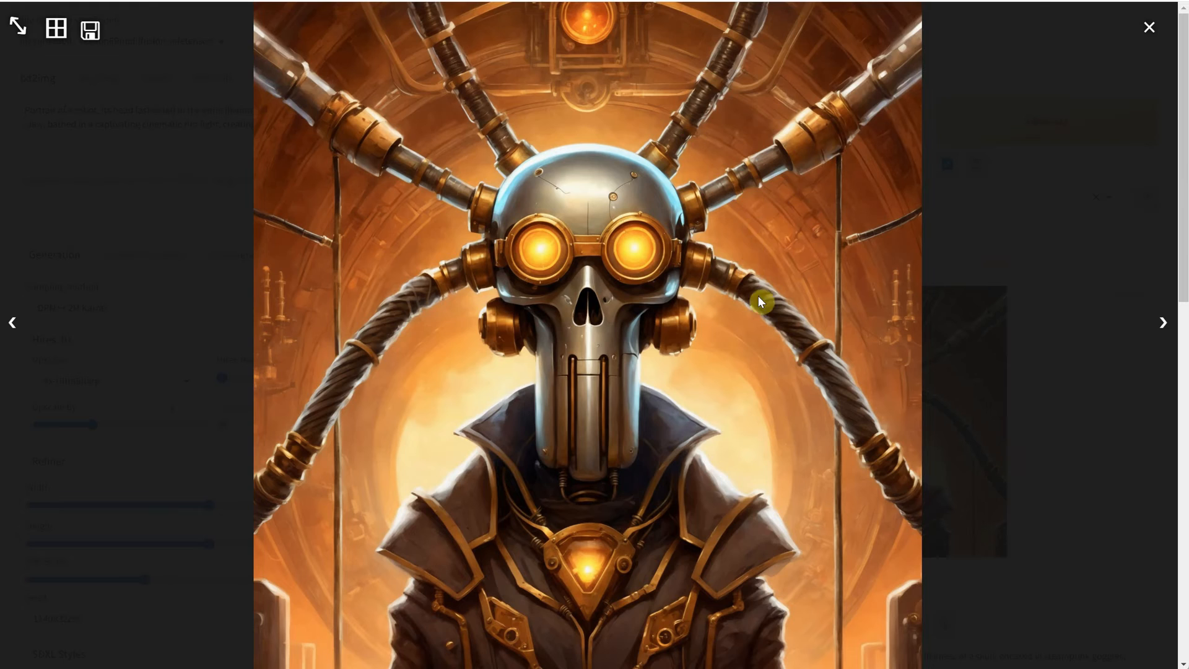
# - Generate a skull-robot portrait from the reworded cinematic prompt and review the results full size
pyautogui.click(1145, 27)
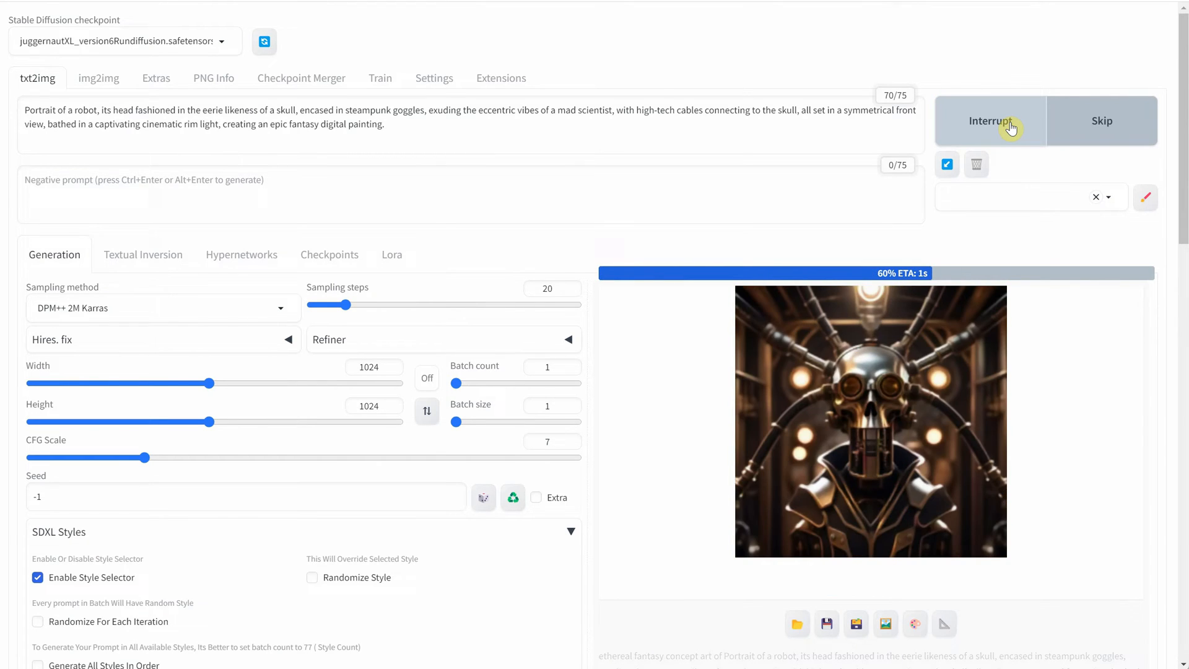
pyautogui.moveTo(987, 320)
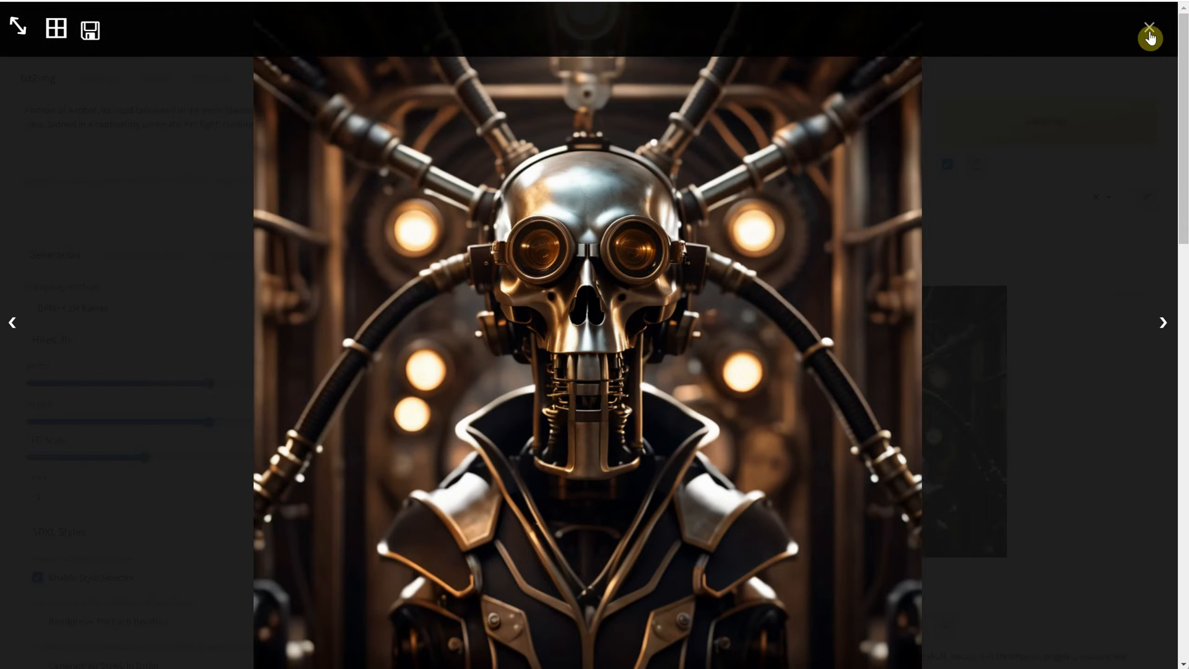
pyautogui.click(1150, 27)
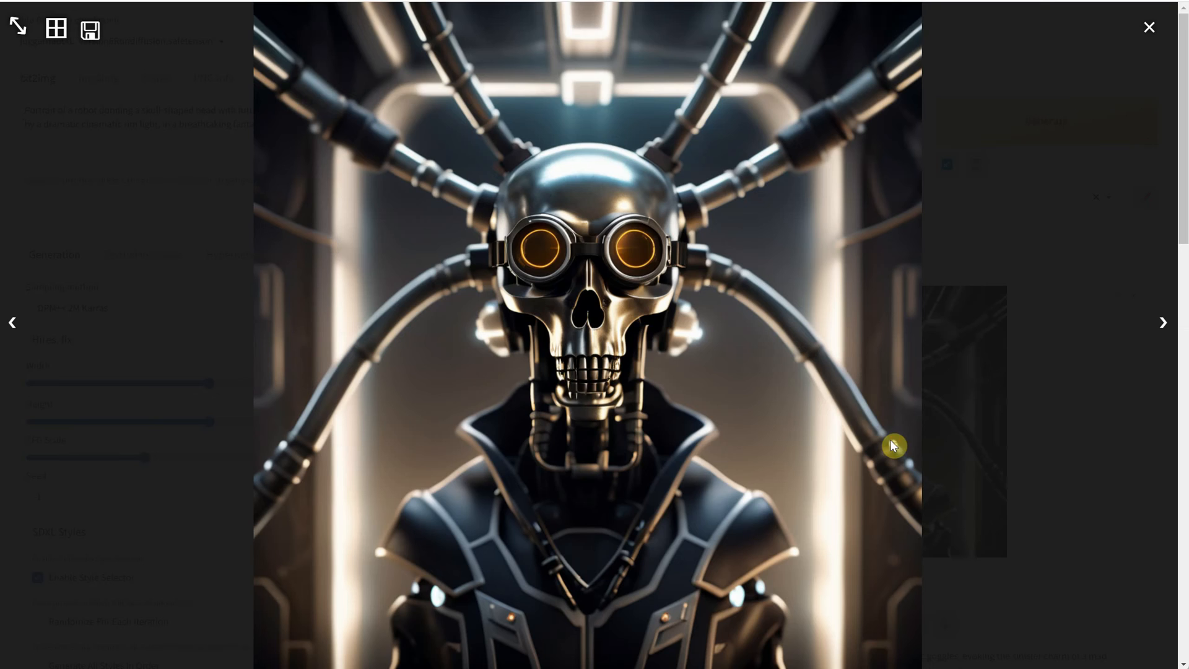
pyautogui.click(1145, 27)
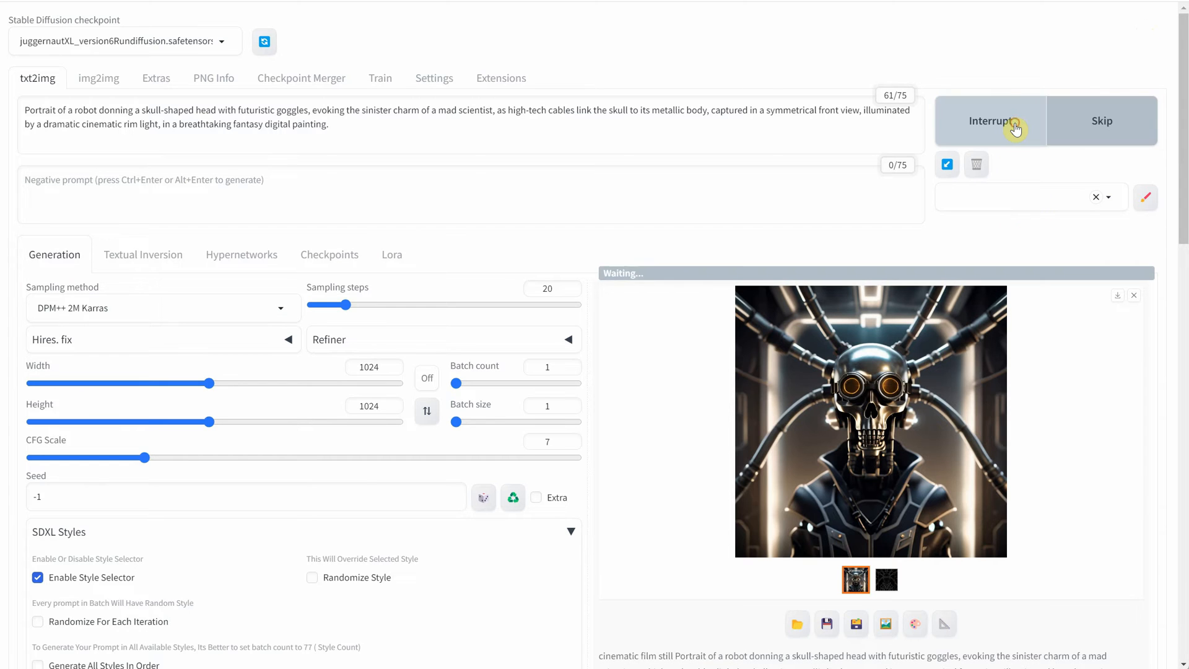
pyautogui.click(869, 421)
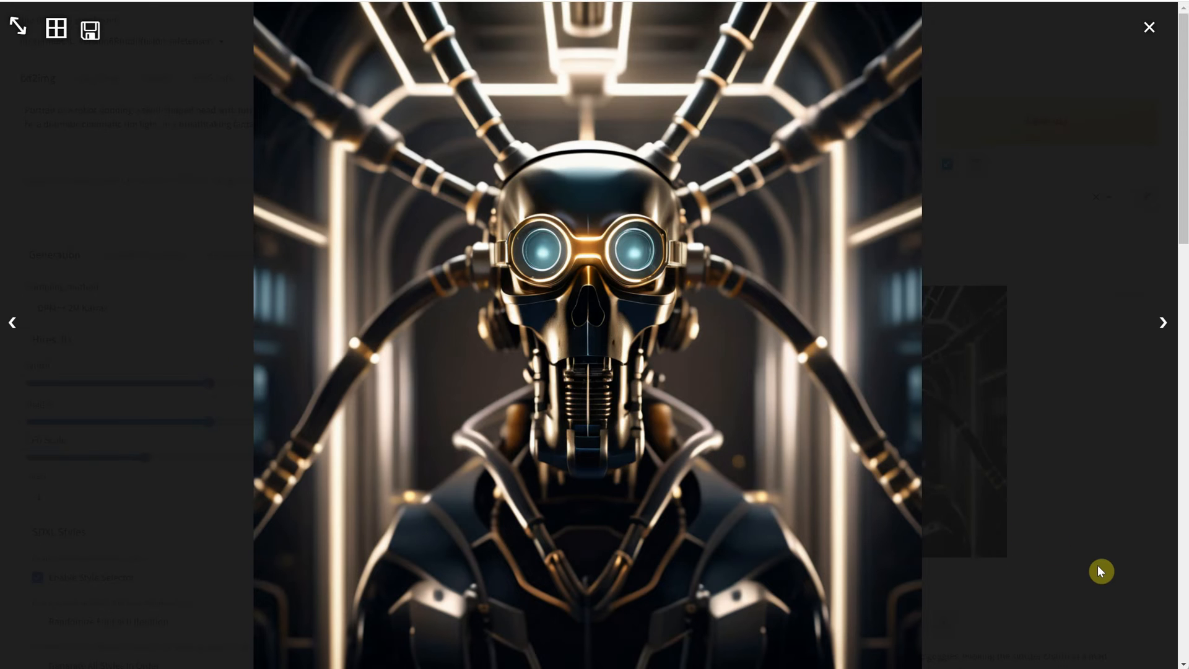
pyautogui.click(1147, 27)
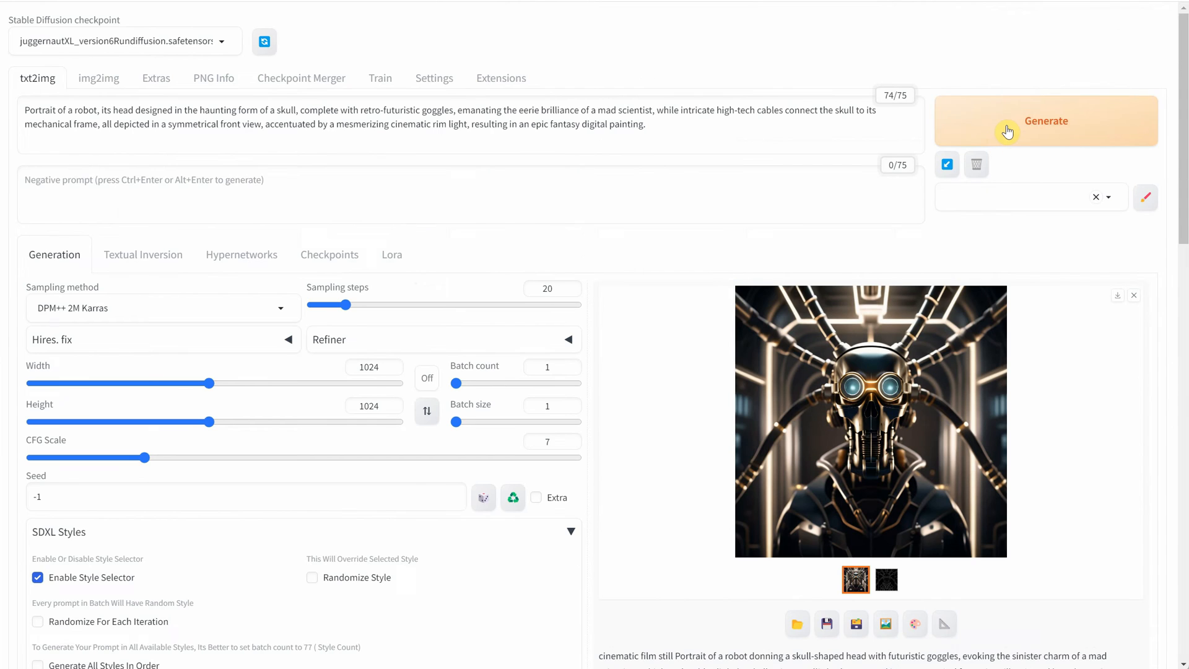
# - Generate 3D-render style portraits from the new prompt, the latest with glowing orange goggles
pyautogui.click(871, 421)
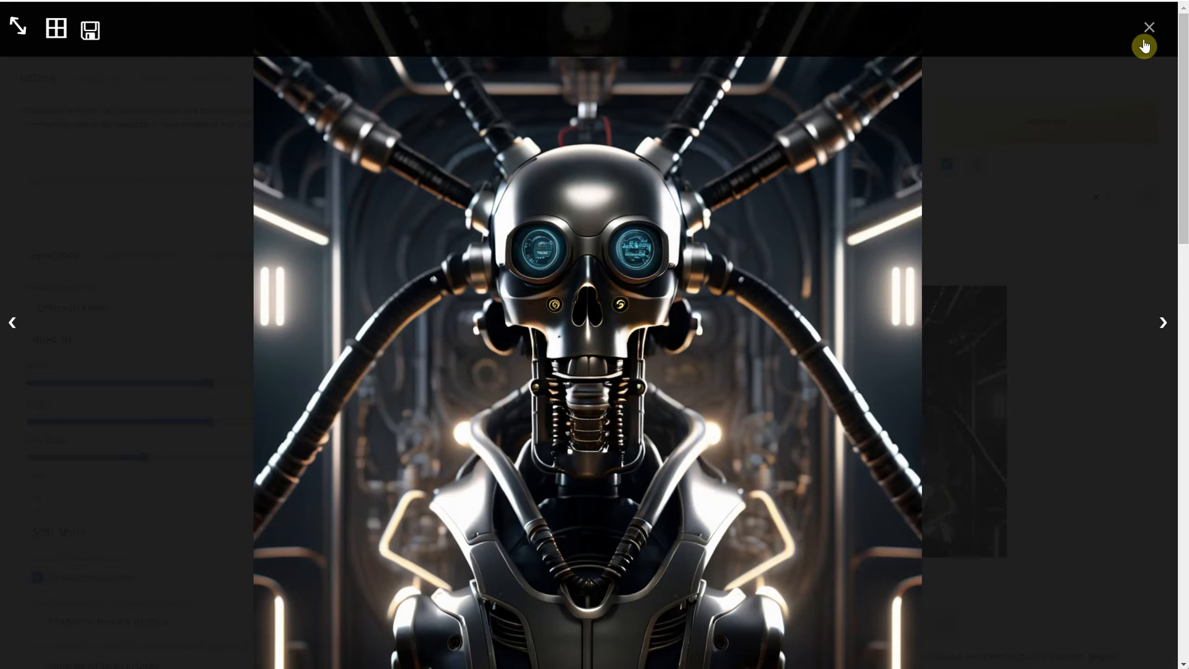
pyautogui.click(1148, 28)
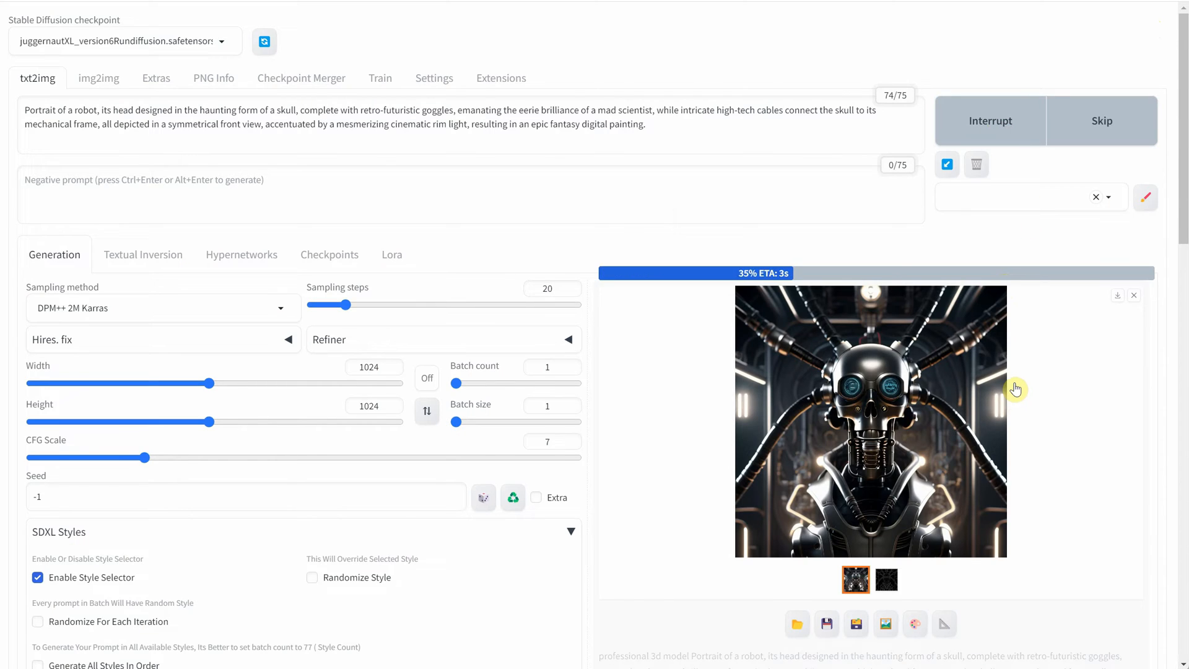
pyautogui.click(983, 127)
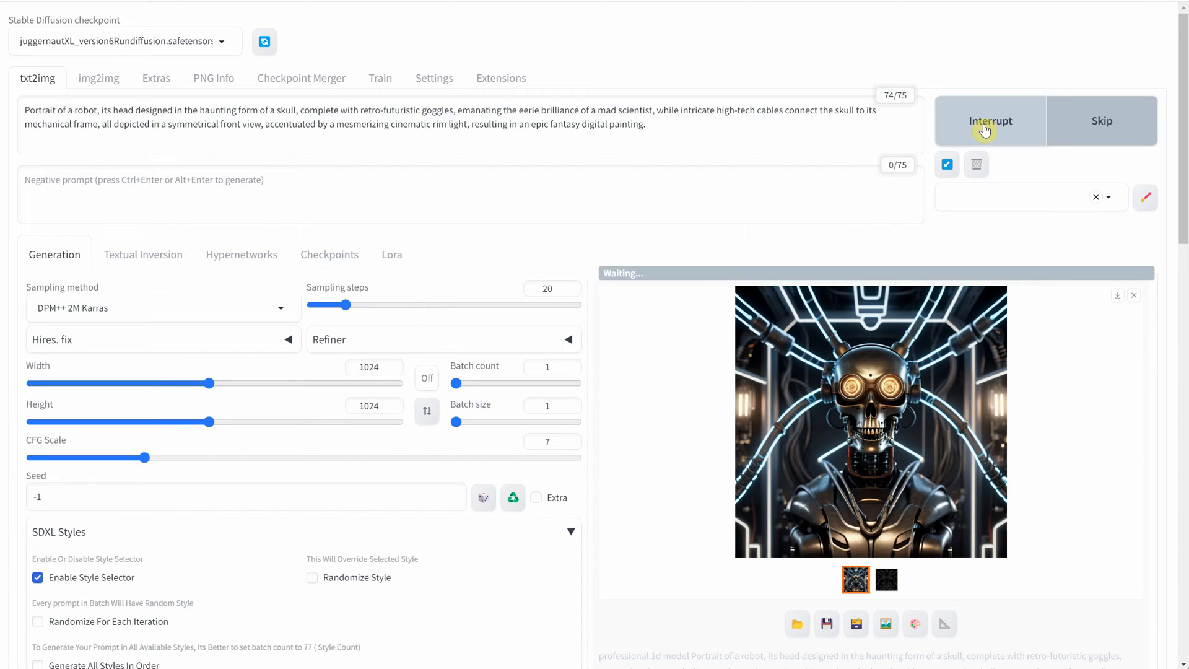
pyautogui.click(869, 421)
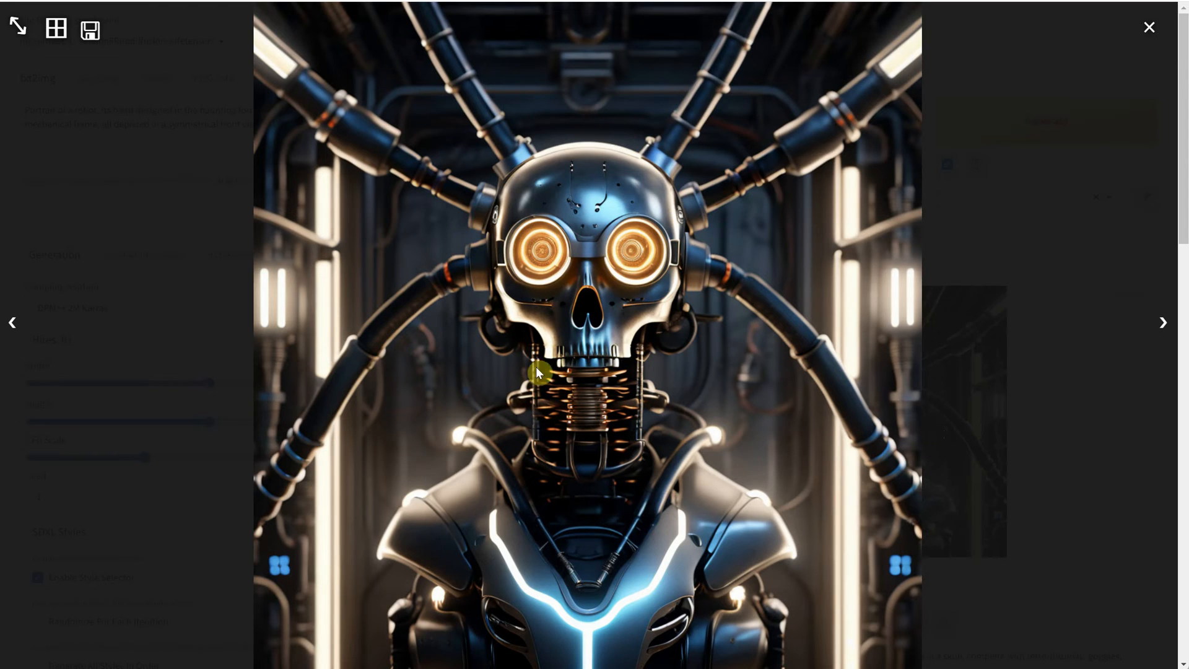
pyautogui.click(1148, 27)
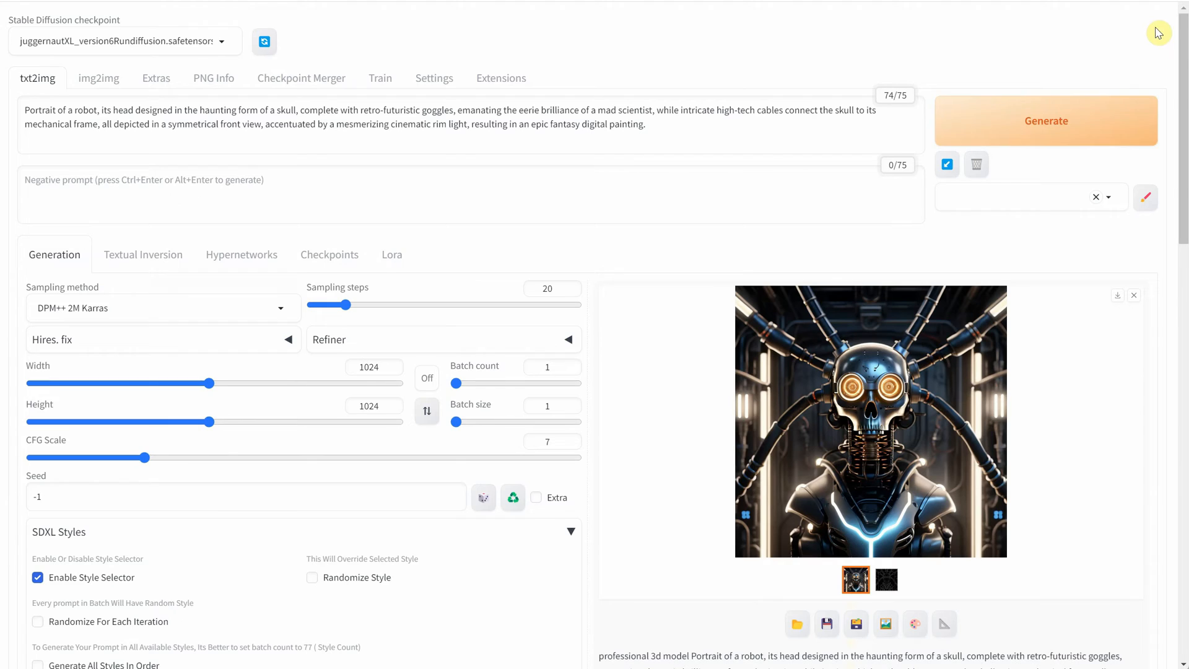
pyautogui.click(513, 498)
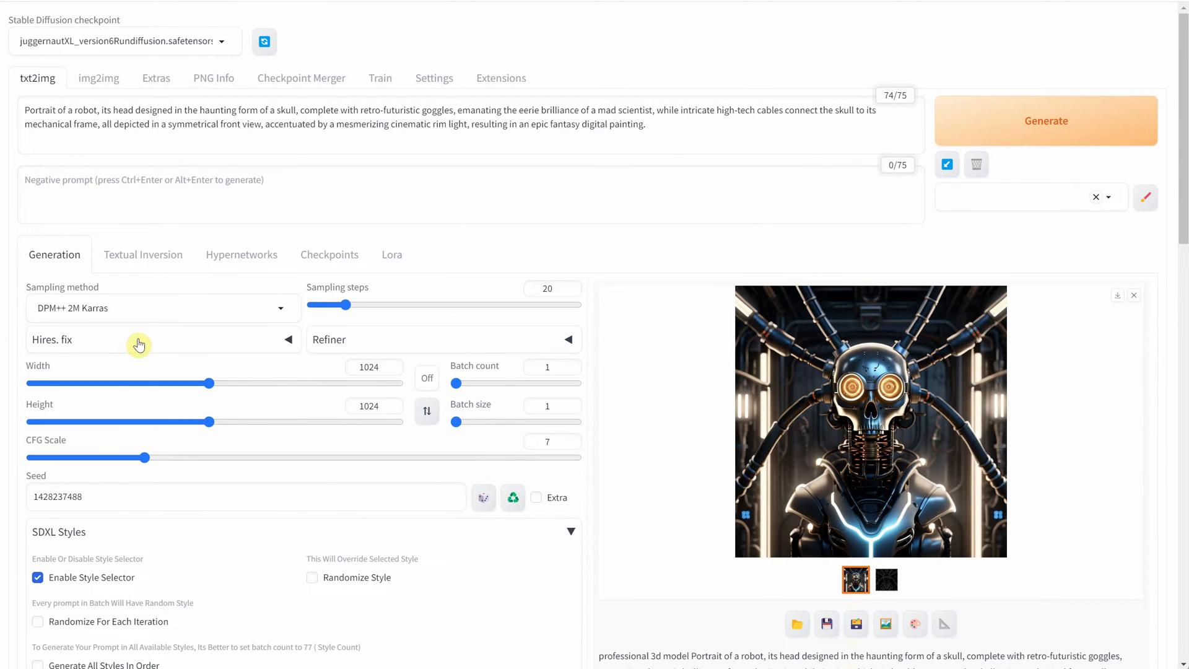
pyautogui.click(1046, 121)
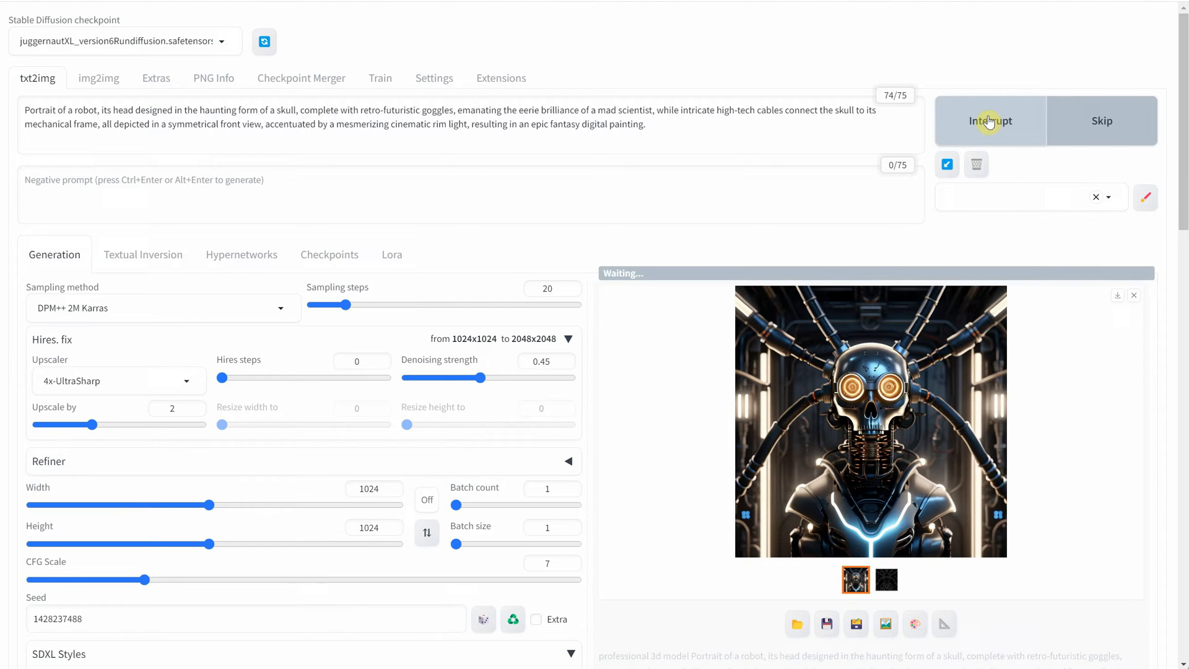
pyautogui.click(991, 120)
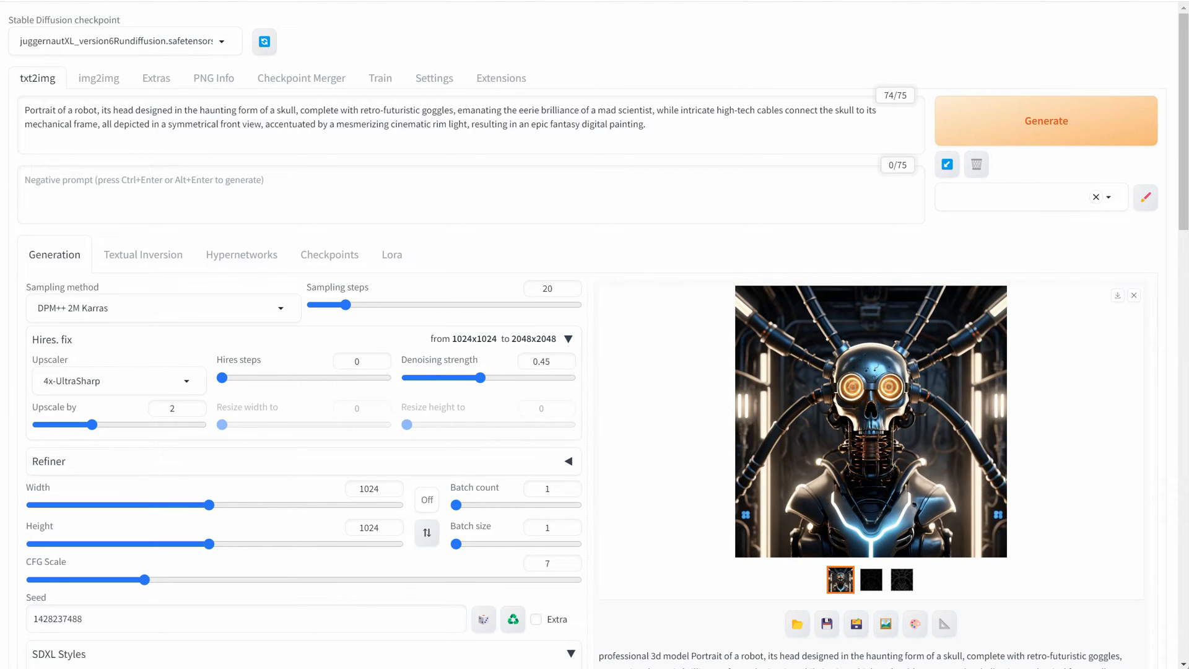
pyautogui.click(870, 420)
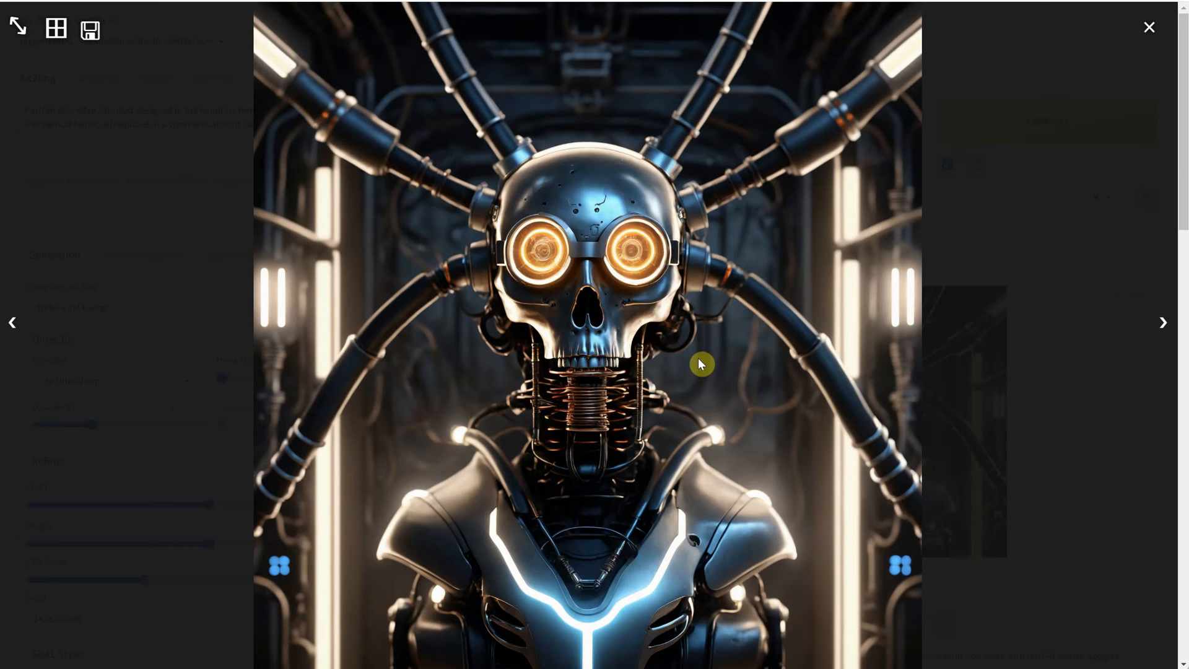
pyautogui.moveTo(434, 173)
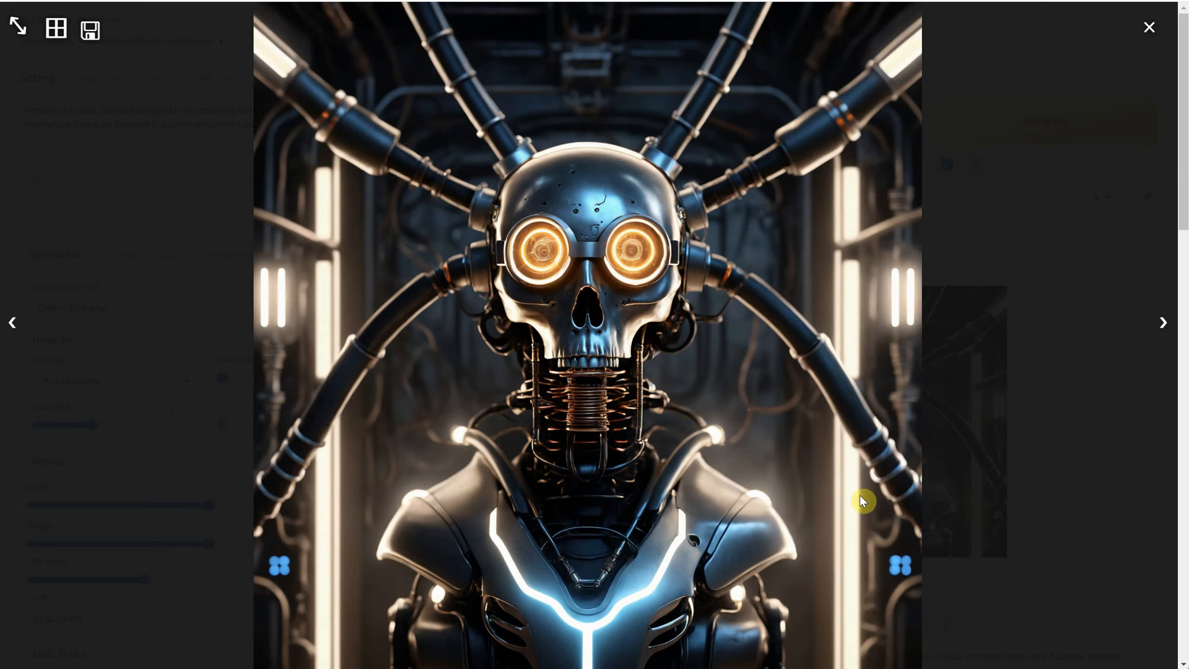
pyautogui.click(1147, 26)
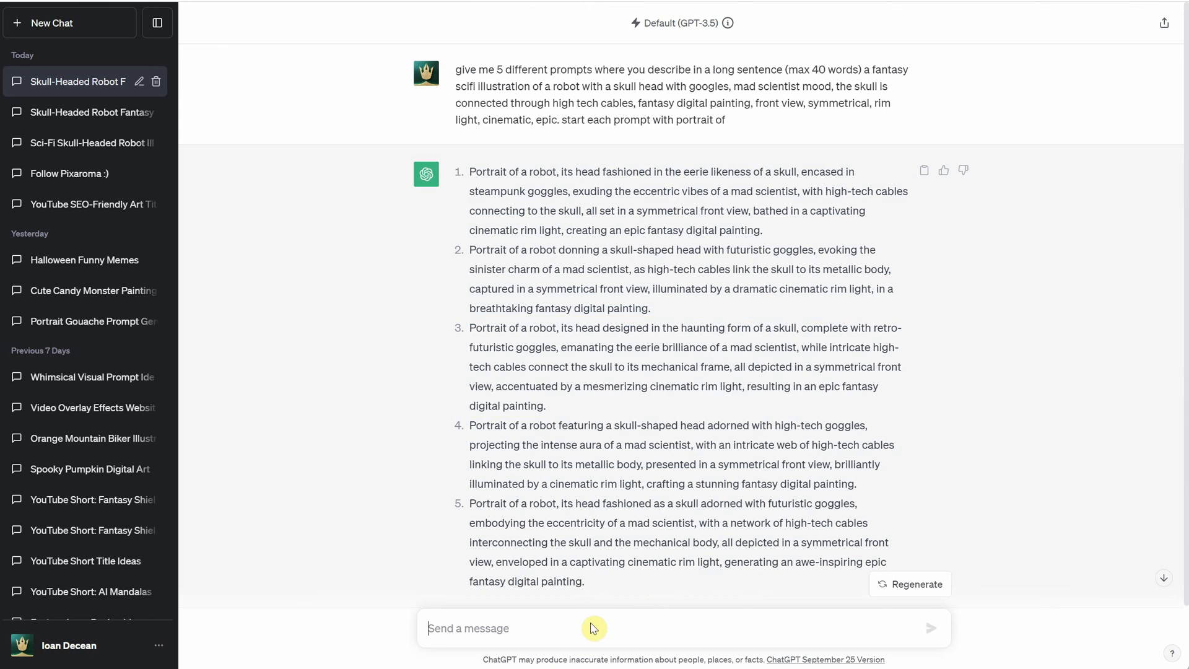
# - Ask ChatGPT to make the prompt look Renaissance-period, fixing the misspelled word via the spelling suggestion
pyautogui.write('make to look like is from rei')
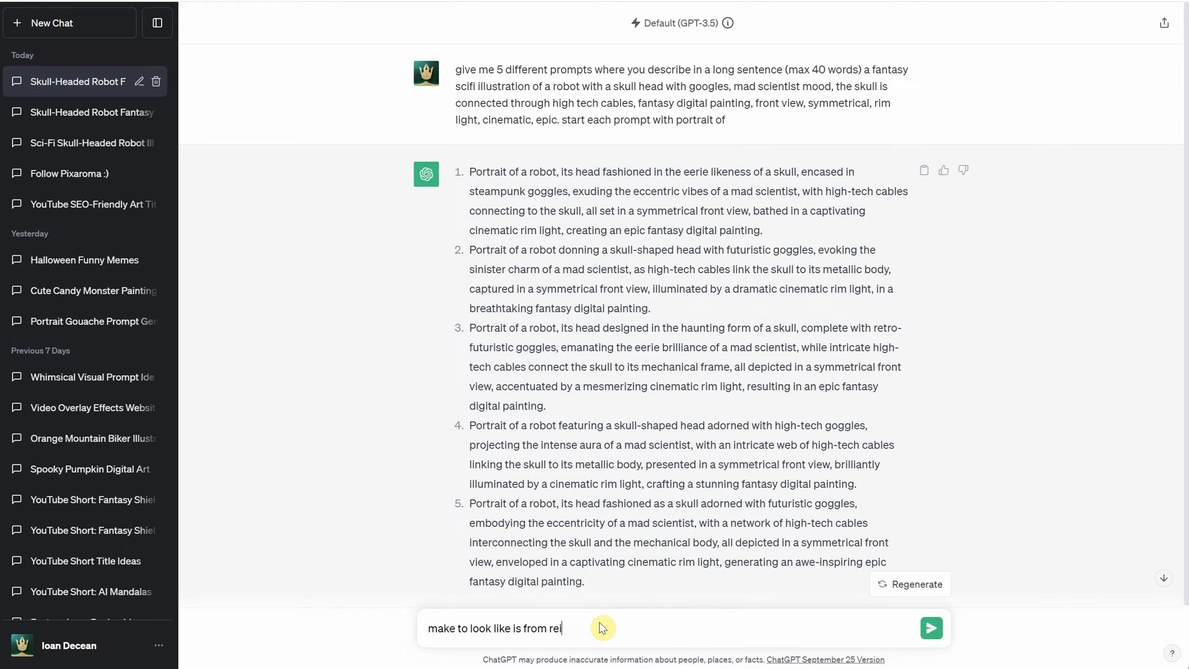
pyautogui.rightClick(575, 629)
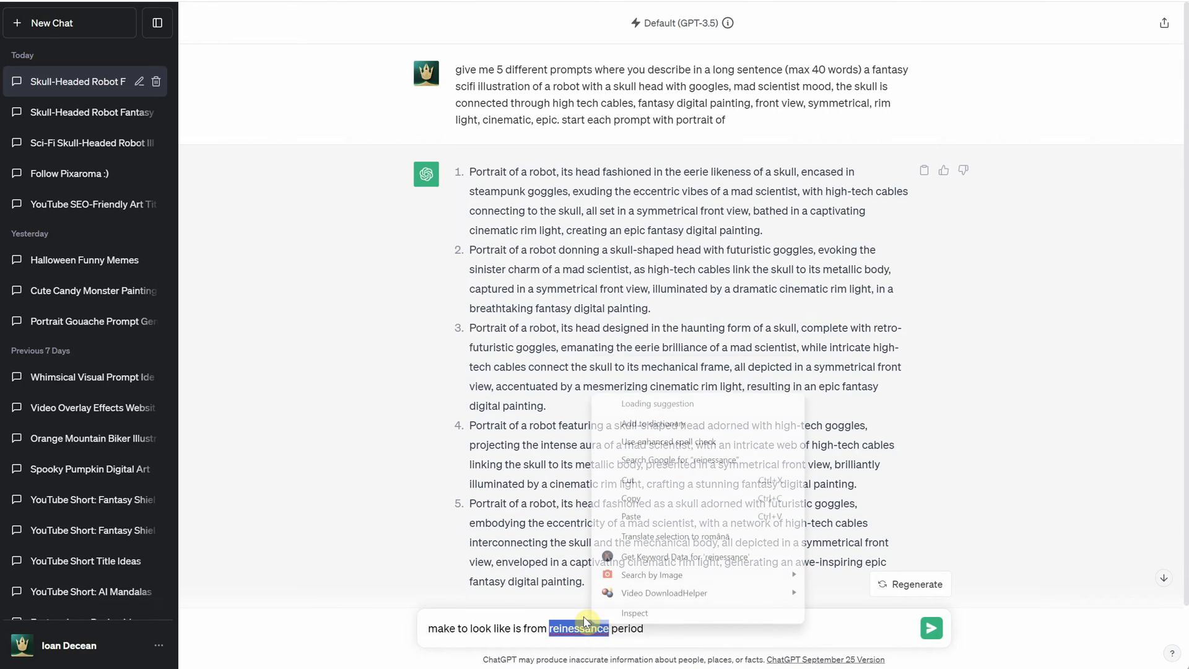
pyautogui.click(931, 628)
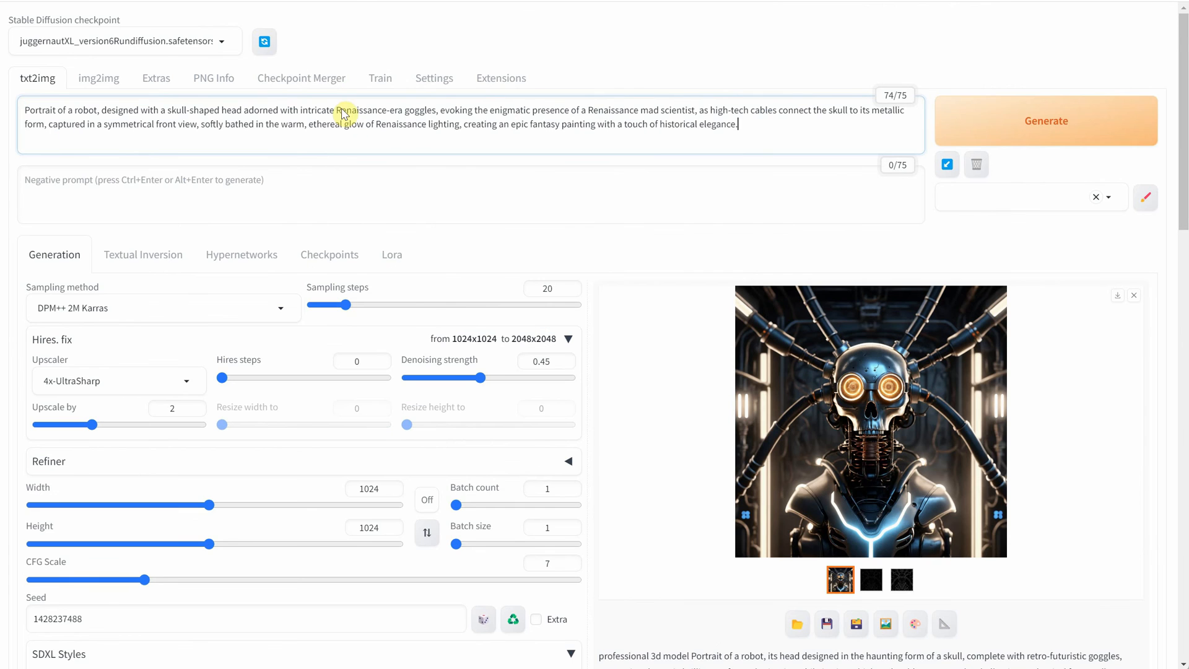
# - Generate a brass impressionist skull-robot portrait from the Renaissance-themed prompt in txt2img
pyautogui.click(1045, 121)
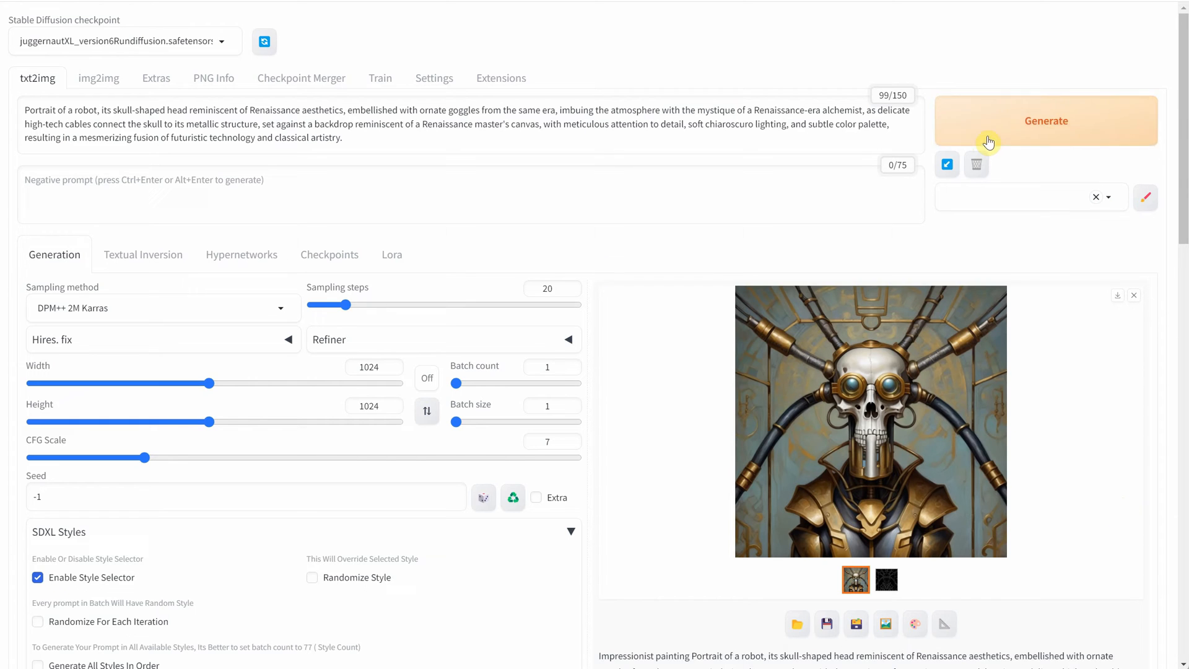
pyautogui.click(1046, 121)
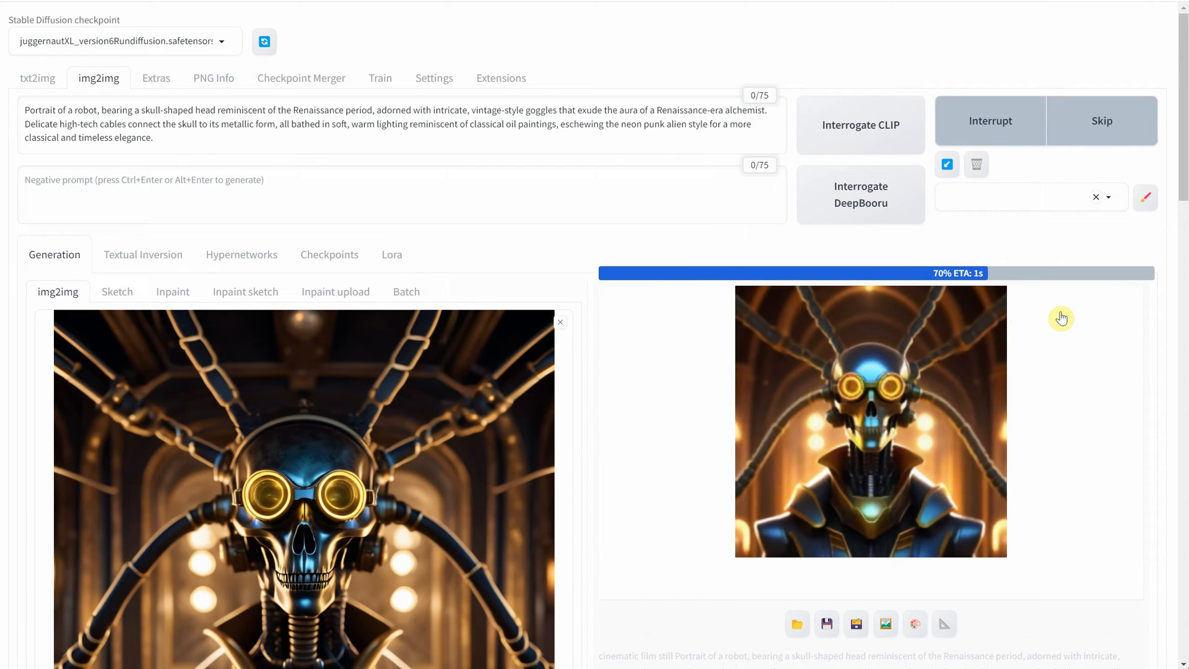
# - Review the Renaissance img2img robot result full size
pyautogui.scroll(-3)
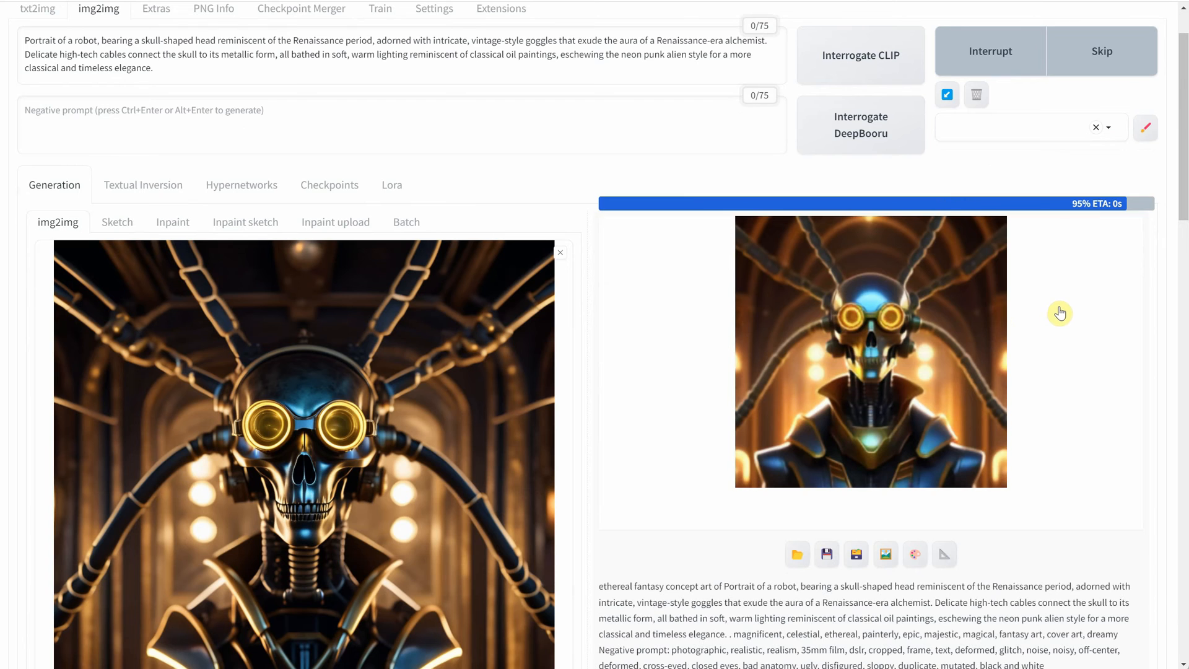
pyautogui.click(870, 349)
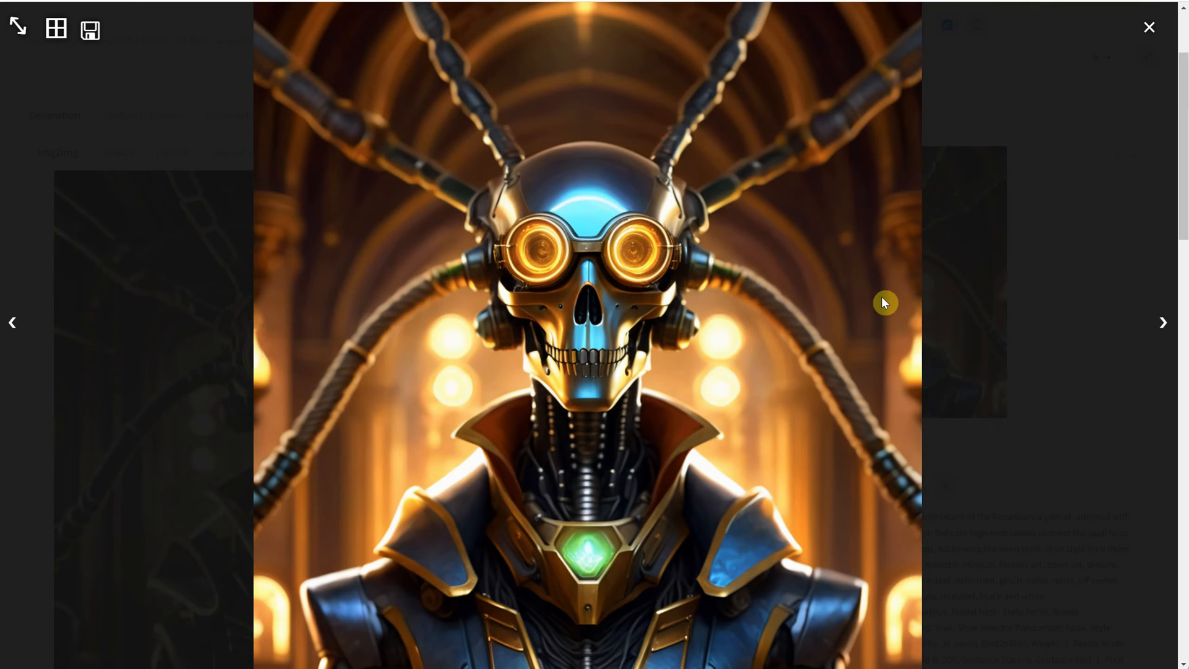
pyautogui.moveTo(862, 500)
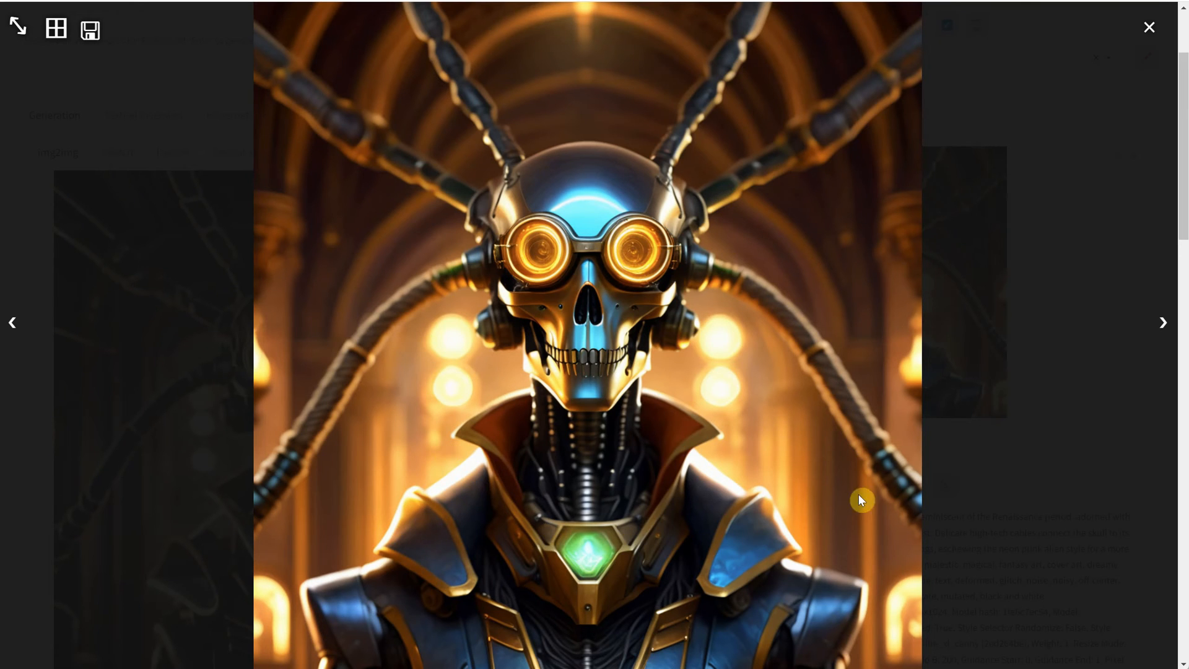
pyautogui.click(1147, 27)
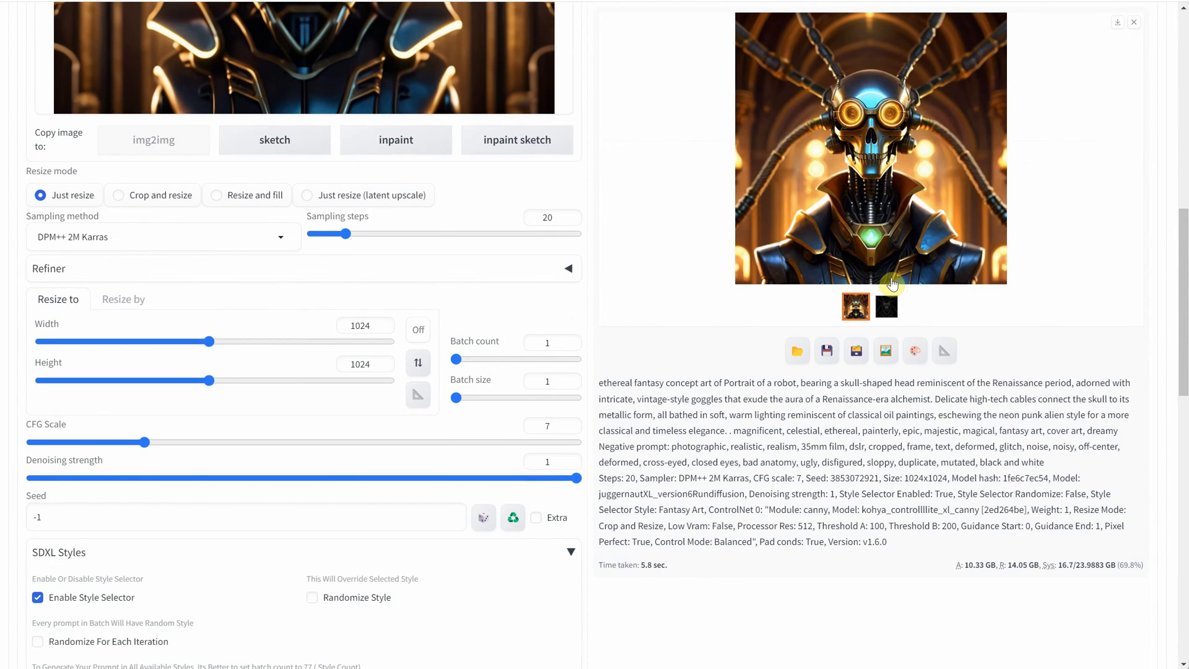
pyautogui.scroll(-3)
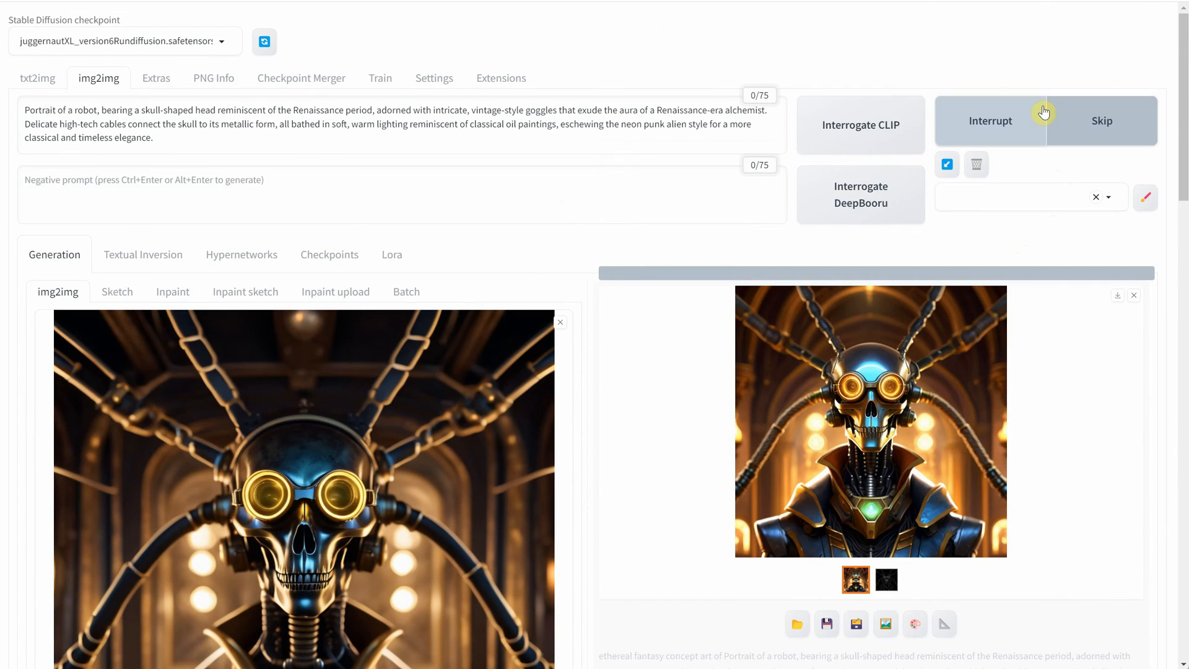
# - Review the green-goggled and latest styled skull-robot variants full size
pyautogui.click(870, 421)
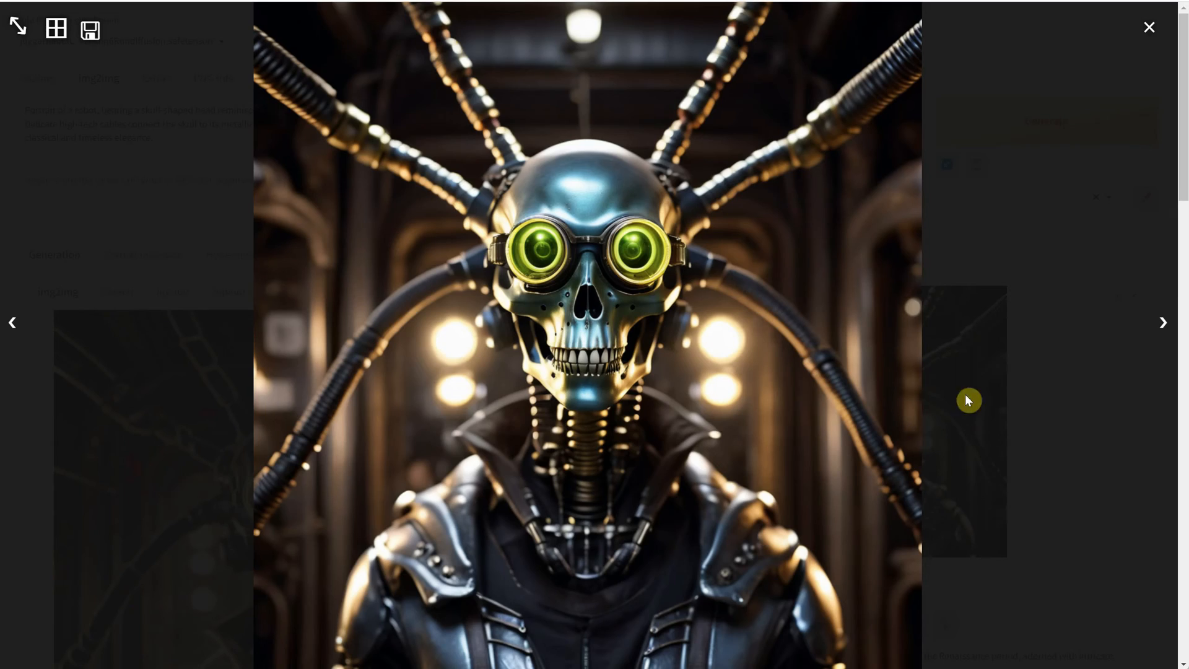
pyautogui.click(1147, 28)
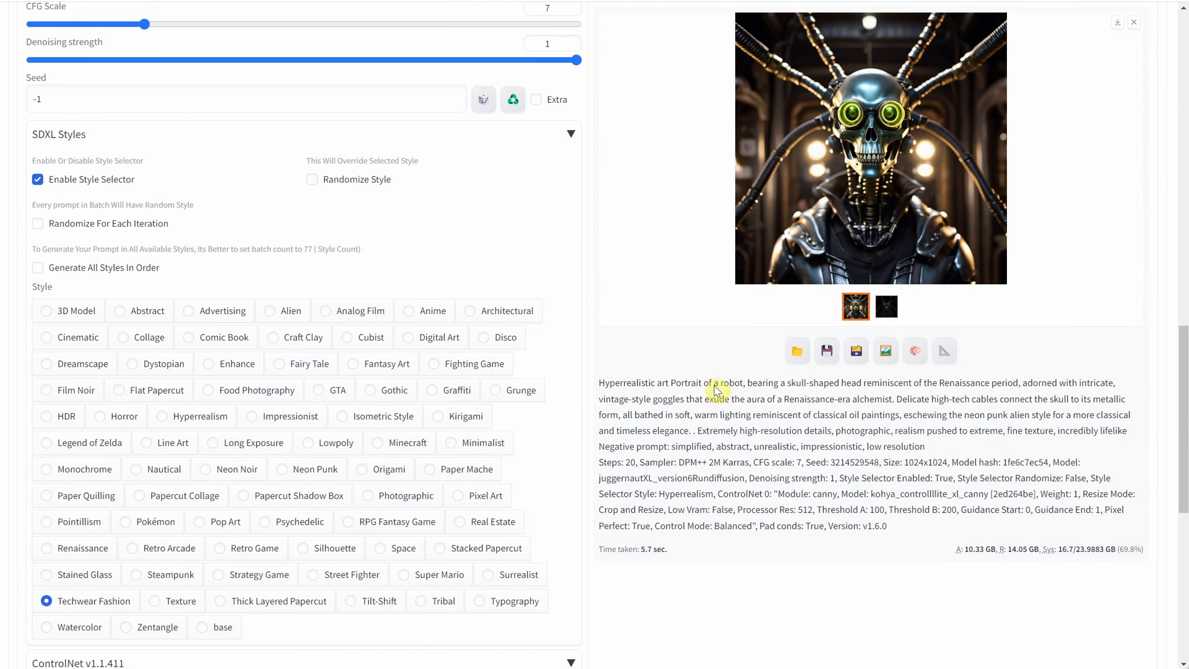
pyautogui.click(869, 148)
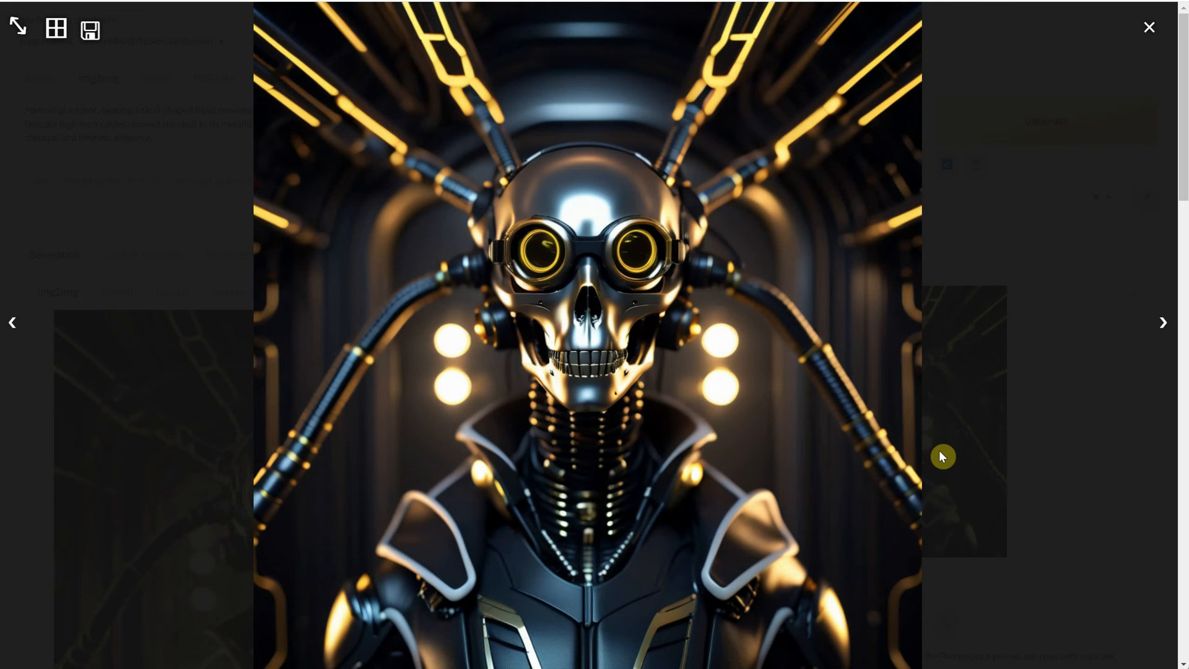
pyautogui.click(1148, 27)
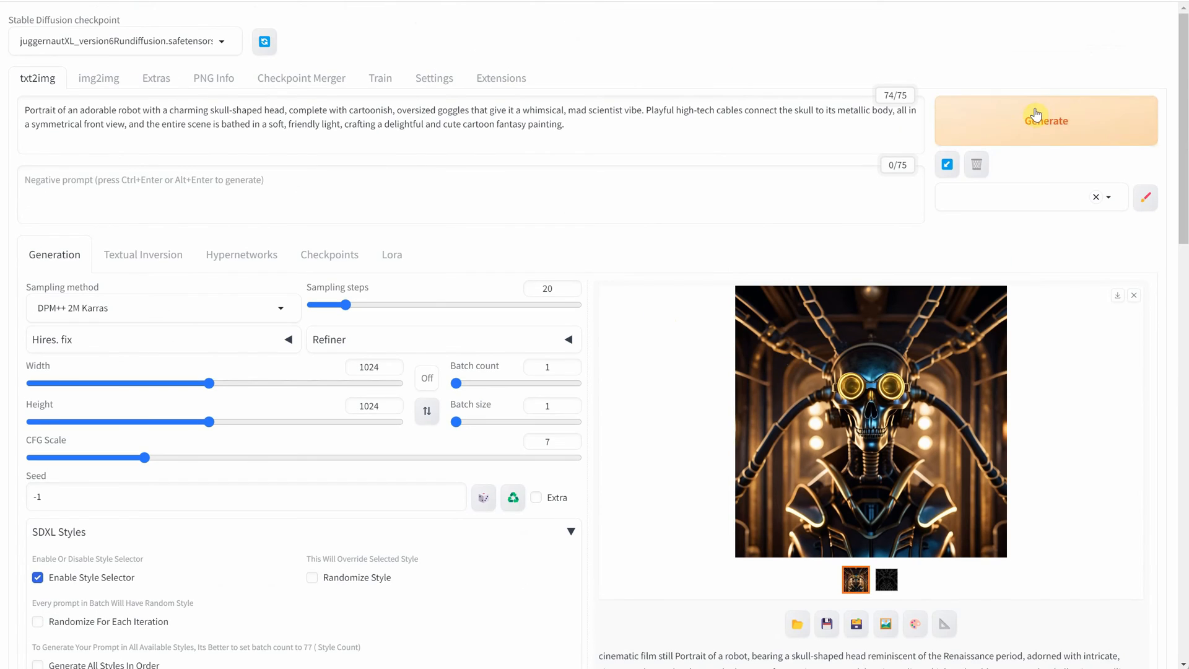
# - Generate the adorable cartoon skull-robot portrait and review it full size
pyautogui.click(1035, 117)
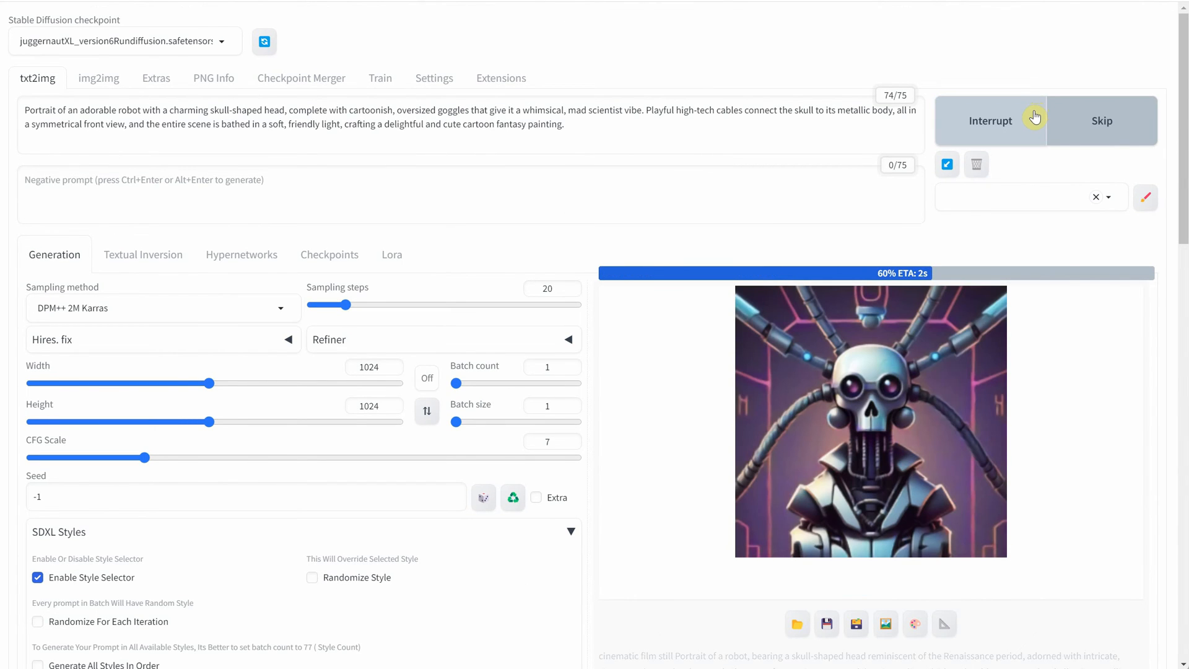
pyautogui.click(869, 421)
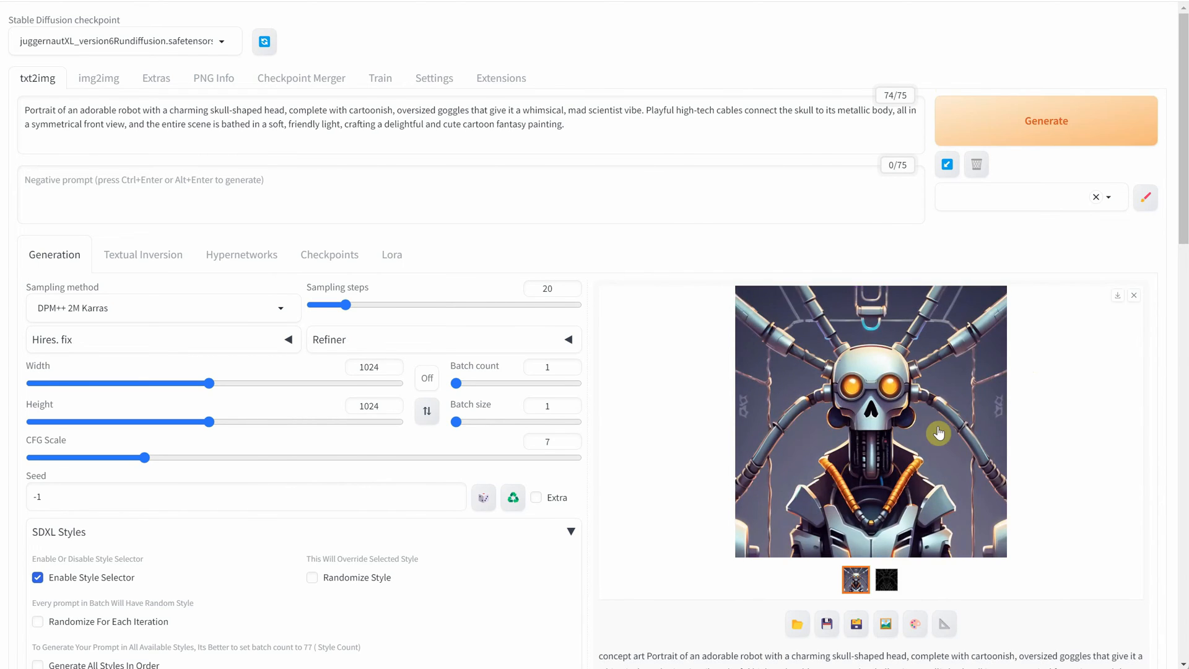
pyautogui.moveTo(694, 357)
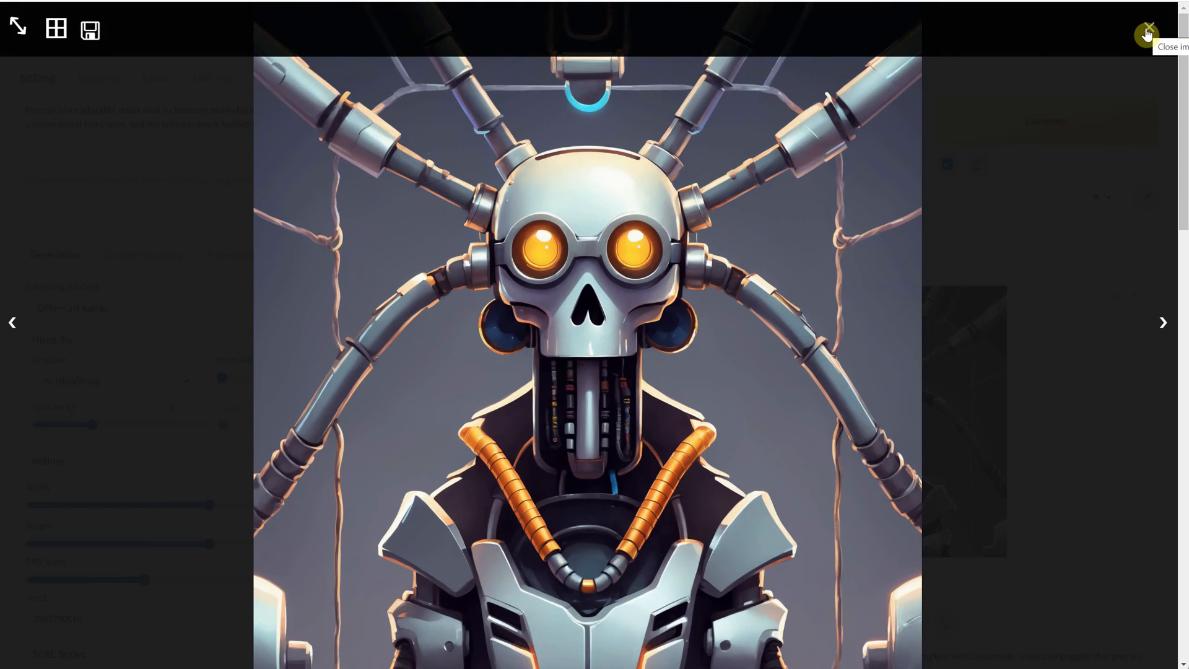
pyautogui.click(1149, 32)
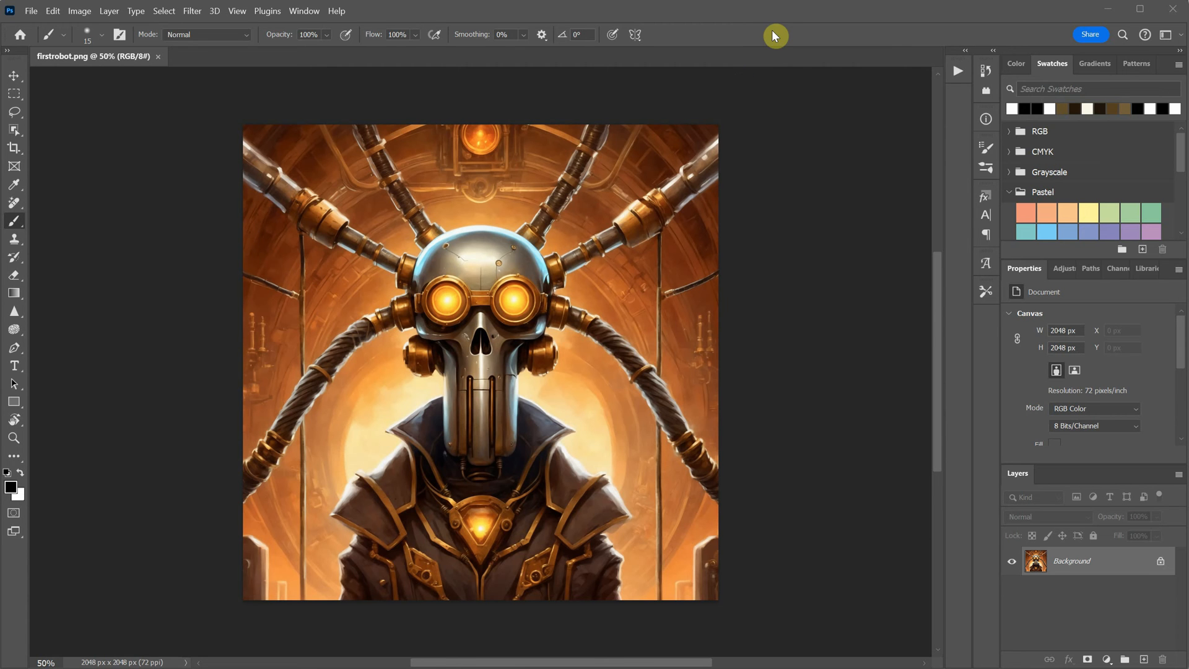
pyautogui.moveTo(733, 279)
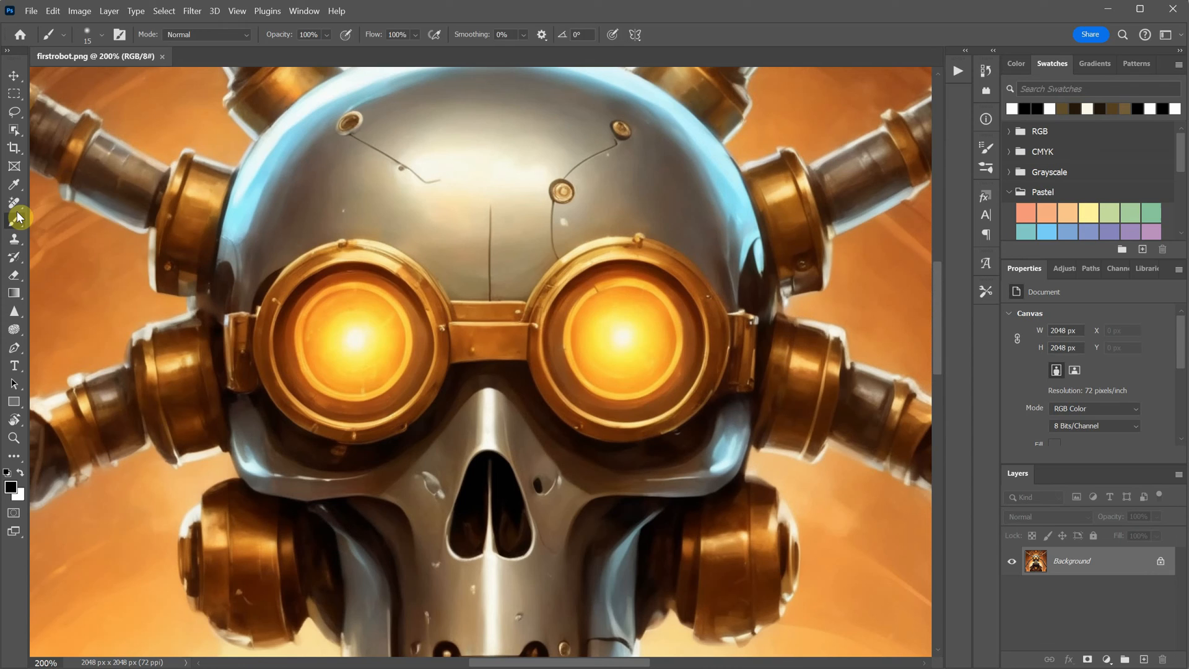
# - Heal away the thin wire on the skull's upper left with the Spot Healing Brush
pyautogui.click(12, 204)
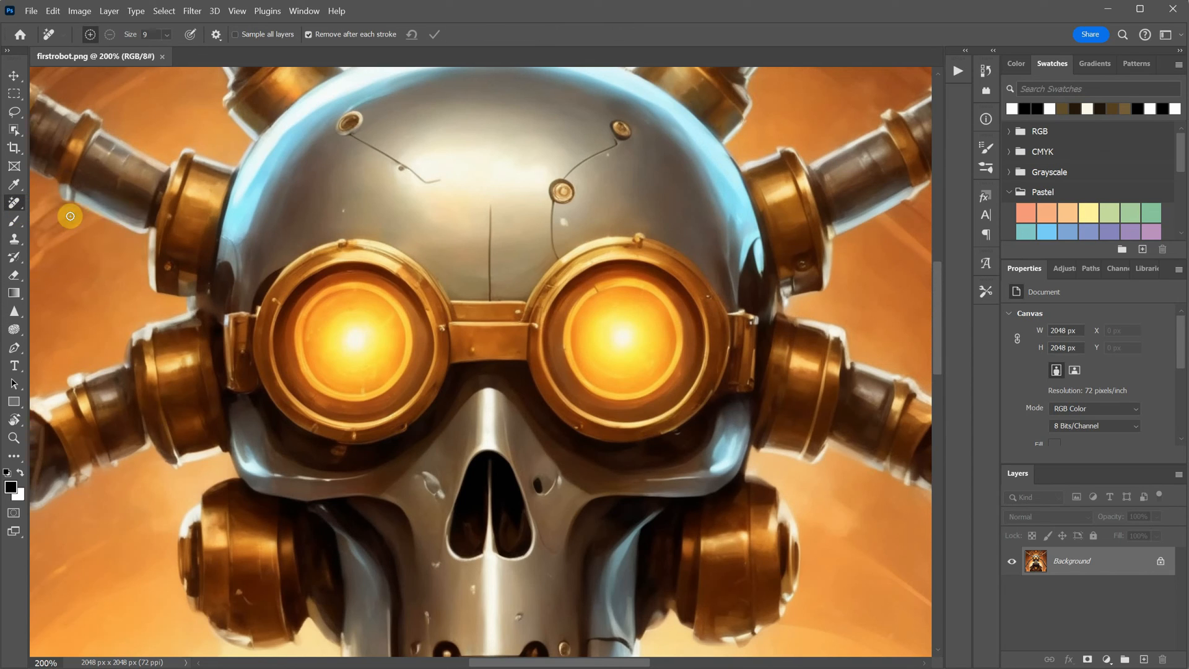
pyautogui.moveTo(424, 471)
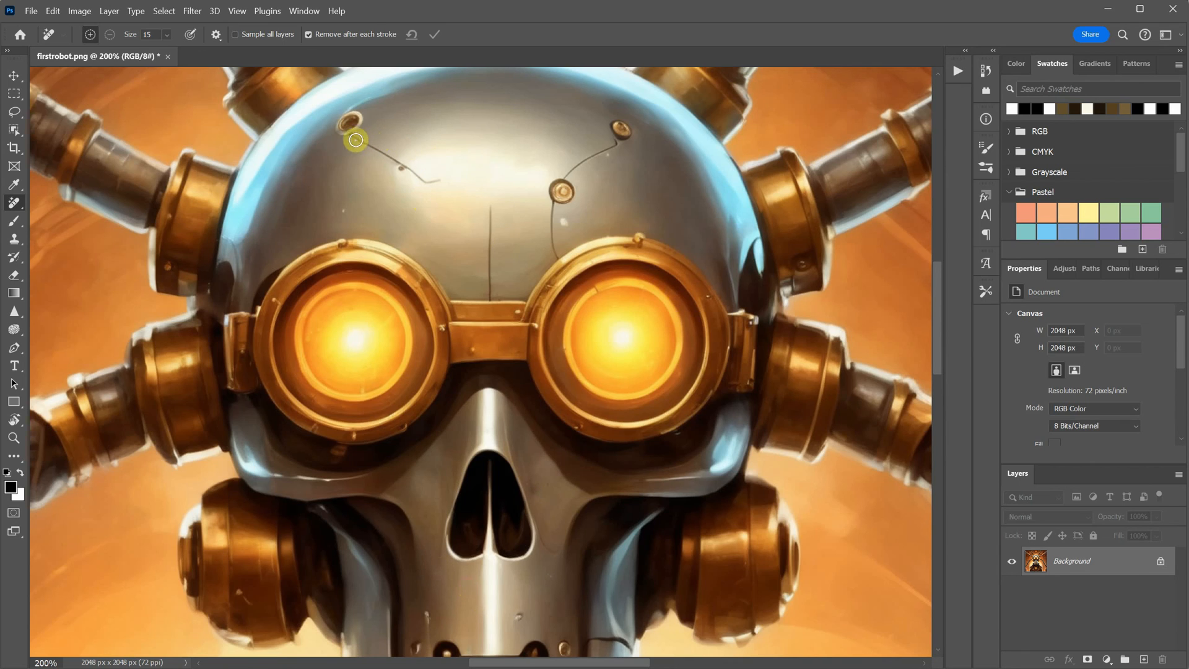
pyautogui.moveTo(356, 140); pyautogui.dragTo(436, 183)
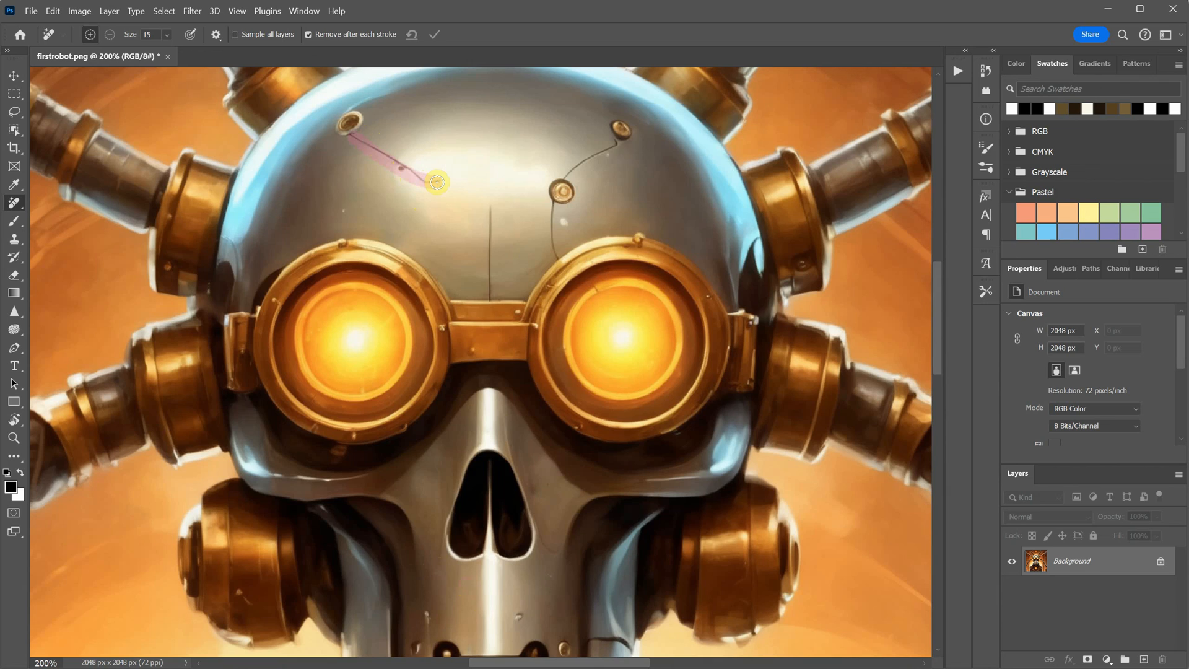